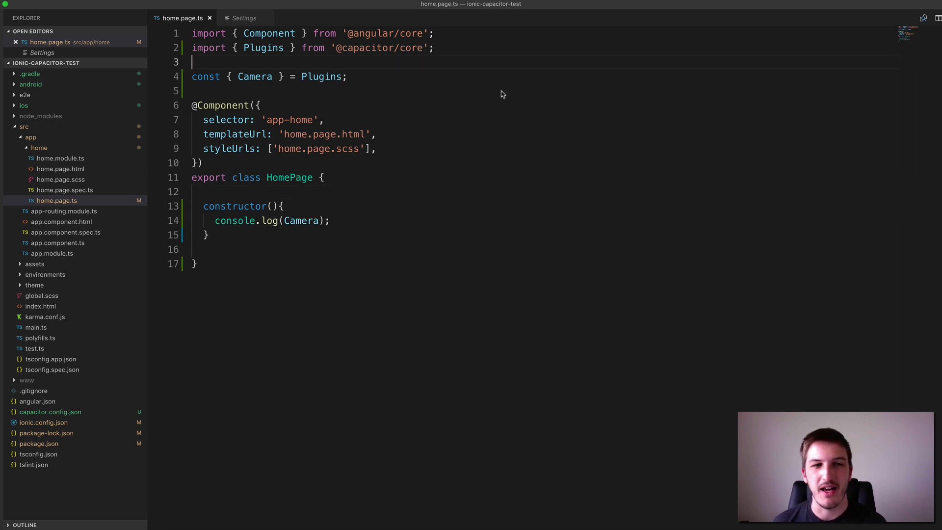
Step: Inspect the line destructuring Camera from Plugins, highlighting const and Camera in turn
{"action": "double_click", "coordinate": [322, 76]}
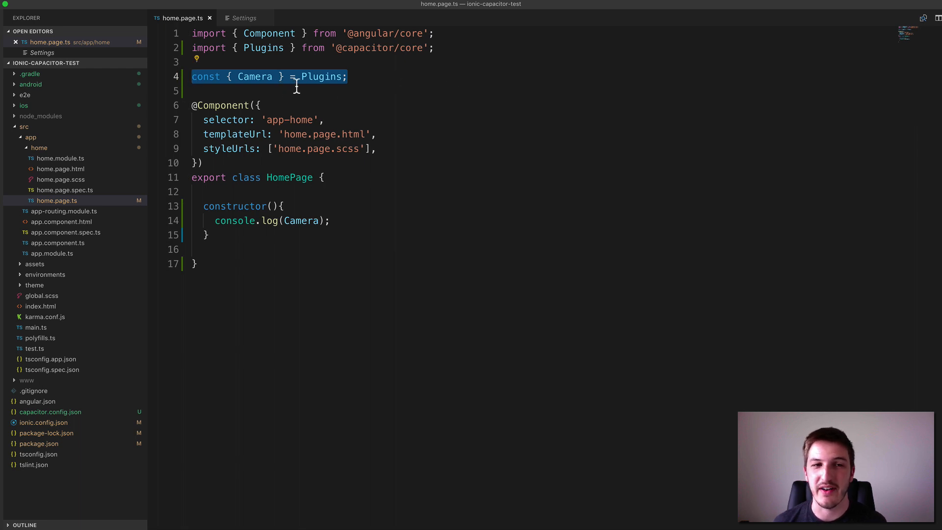
{"action": "mouse_move", "coordinate": [302, 86]}
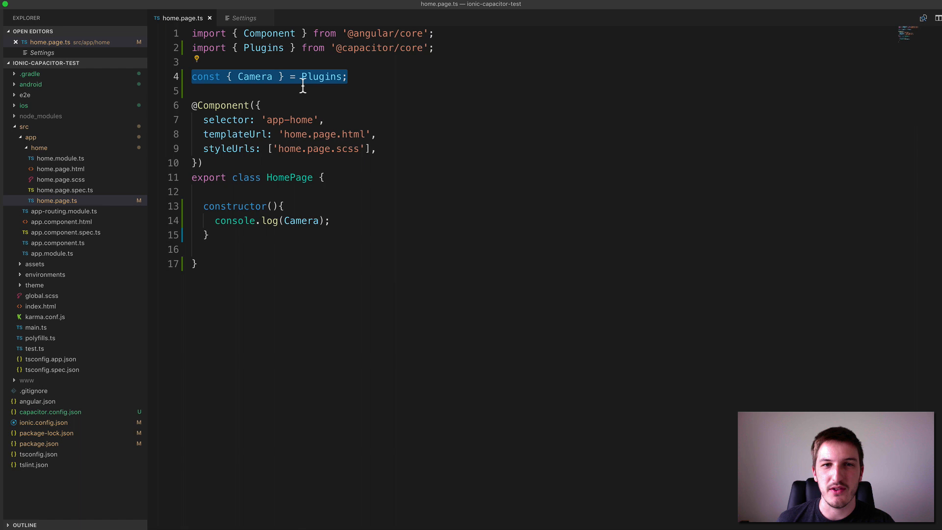
{"action": "left_click", "coordinate": [302, 77]}
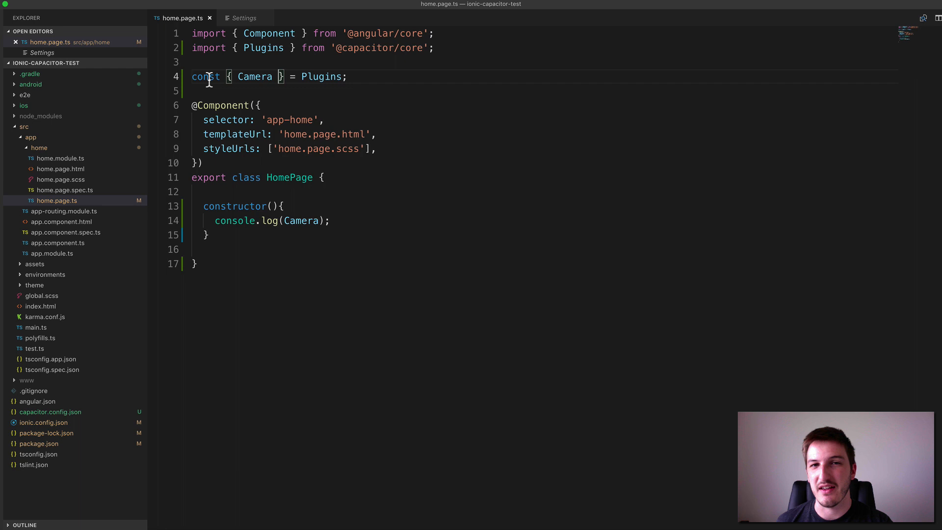
{"action": "double_click", "coordinate": [254, 77]}
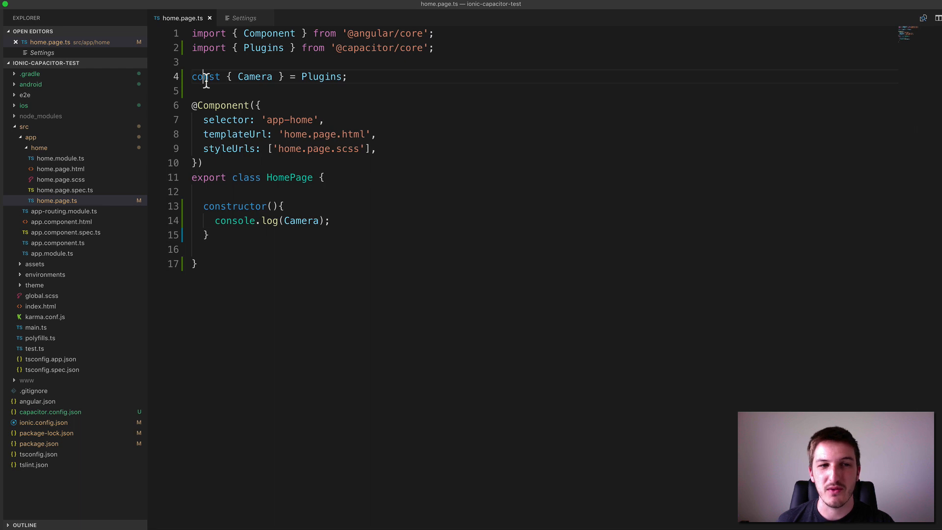
{"action": "double_click", "coordinate": [254, 77]}
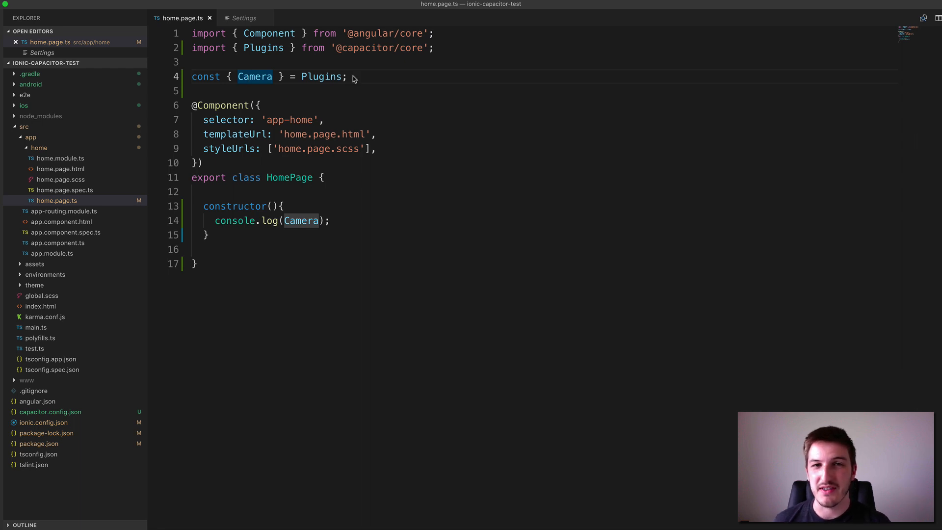
{"action": "mouse_move", "coordinate": [362, 76]}
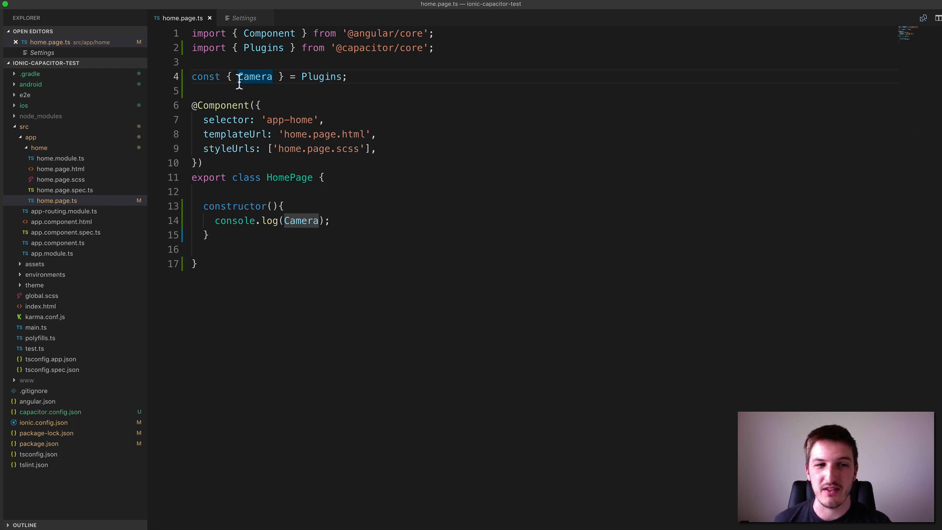
{"action": "mouse_move", "coordinate": [255, 76]}
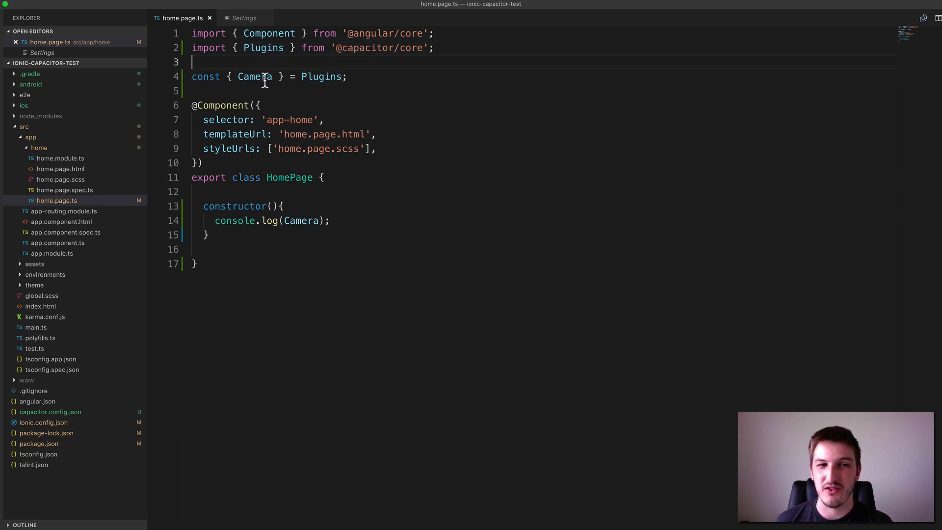
{"action": "double_click", "coordinate": [256, 76]}
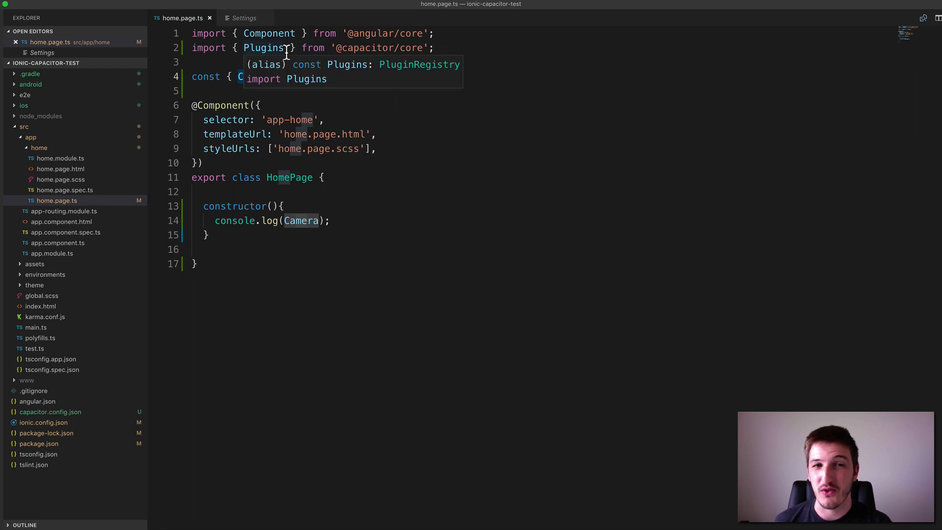
Step: Try adding ', Camera' to the capacitor import beside Plugins, then undo it
{"action": "double_click", "coordinate": [263, 47]}
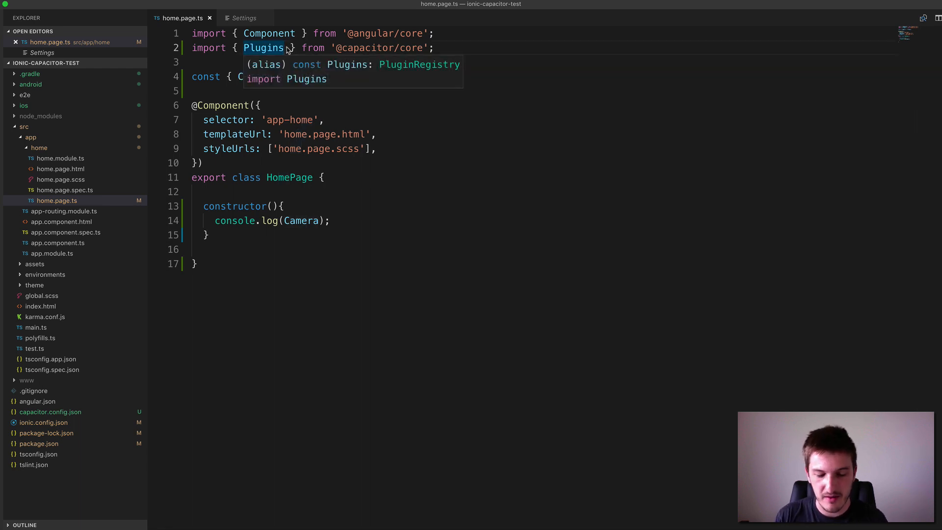
{"action": "type", "text": ", Camera"}
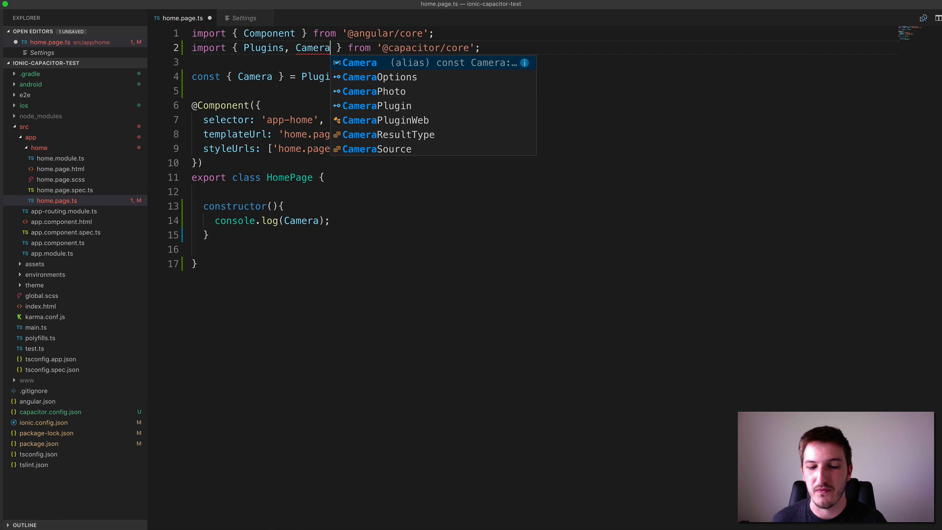
{"action": "key", "text": "Backspace"}
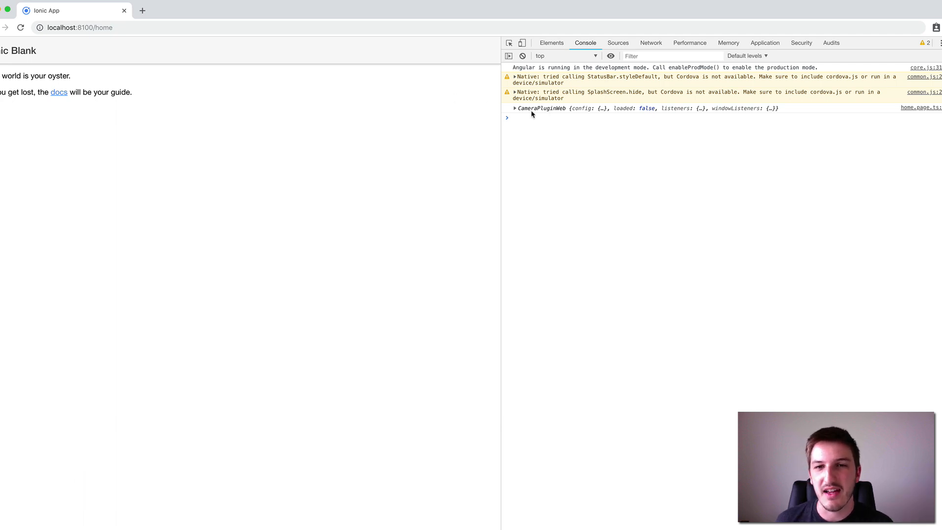
{"action": "left_click", "coordinate": [515, 108]}
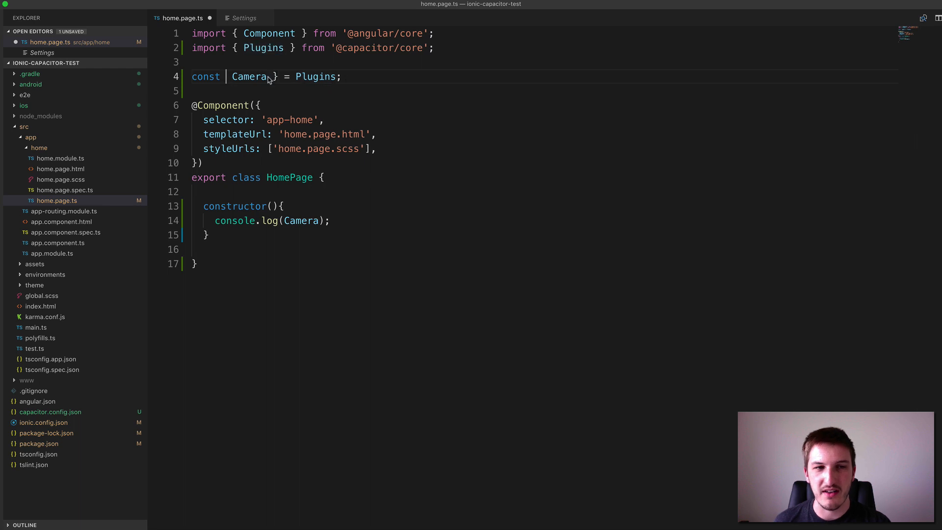
{"action": "mouse_move", "coordinate": [300, 76]}
{"action": "type", "text": "{"}
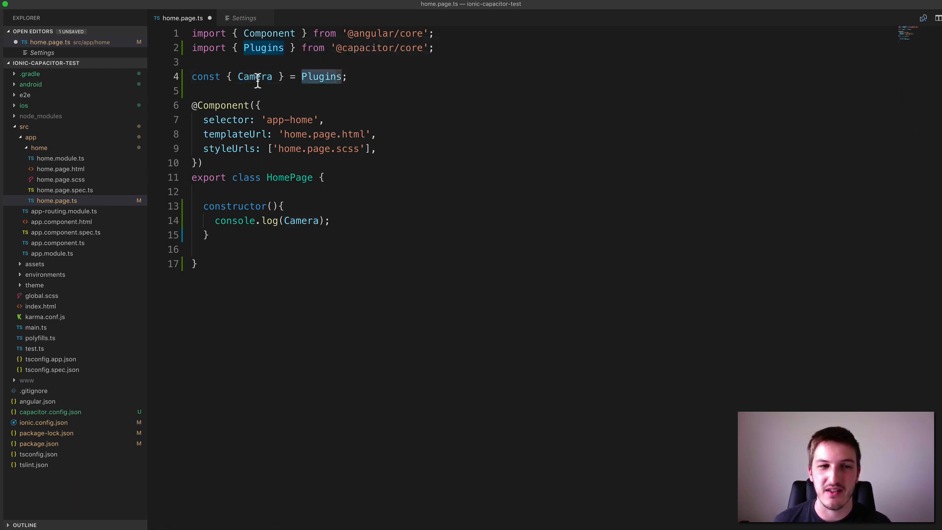
{"action": "mouse_move", "coordinate": [355, 224]}
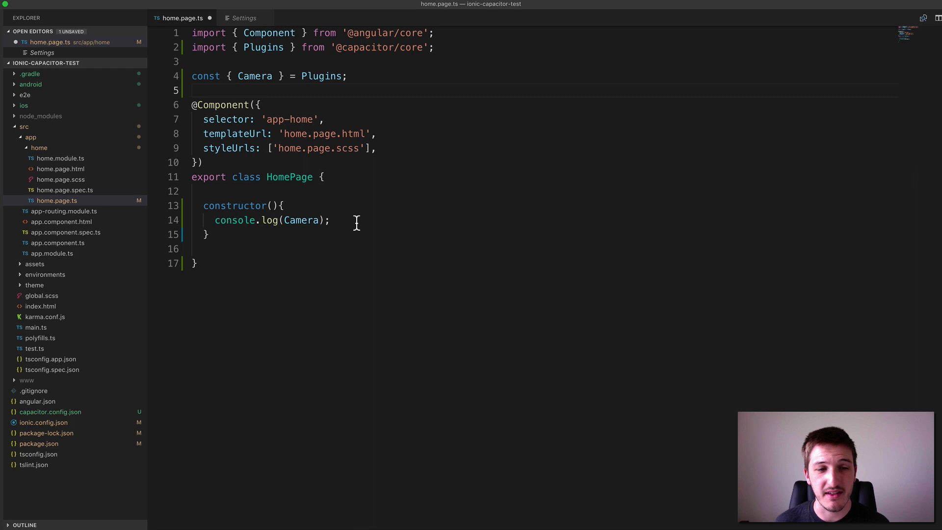
Step: Add console.log(Plugins.Camera) on a new constructor line below console.log(Camera)
{"action": "key", "text": "Enter"}
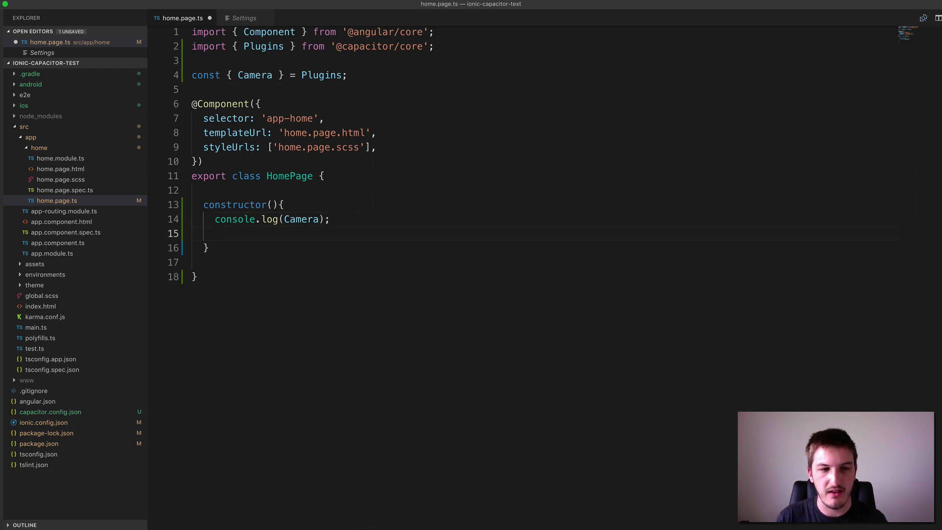
{"action": "type", "text": "console."}
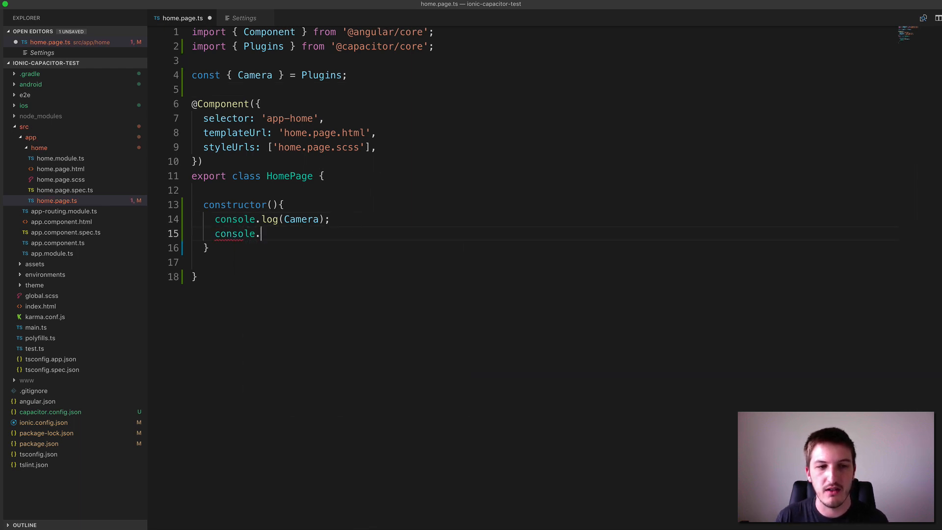
{"action": "type", "text": "log(Plugins."}
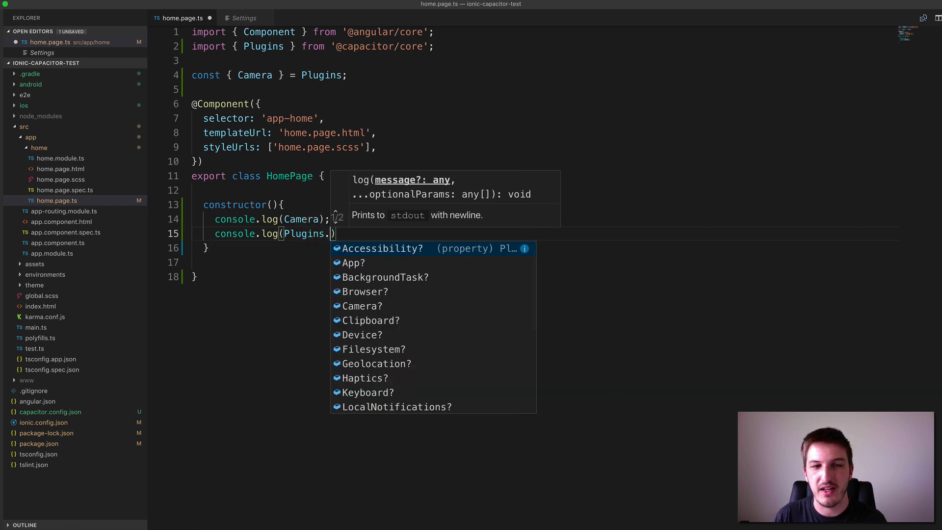
{"action": "type", "text": "Camera"}
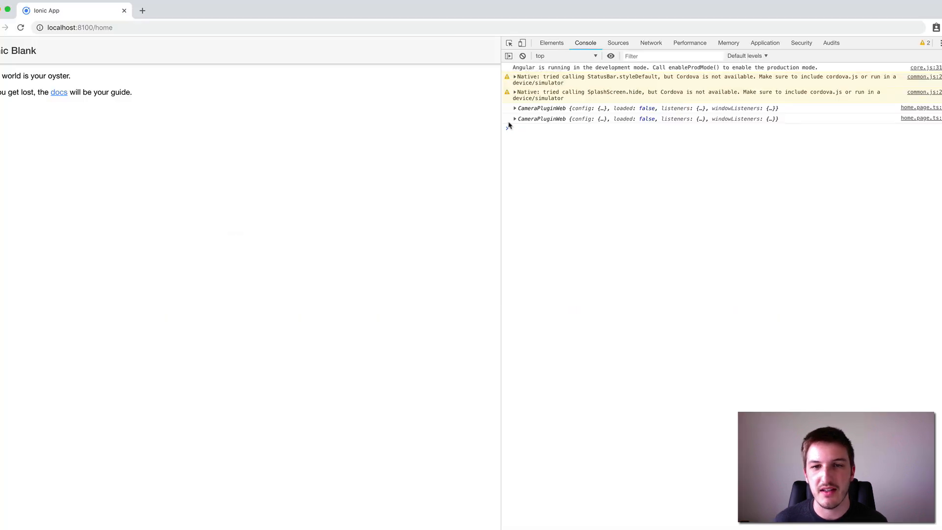
{"action": "left_click", "coordinate": [515, 119]}
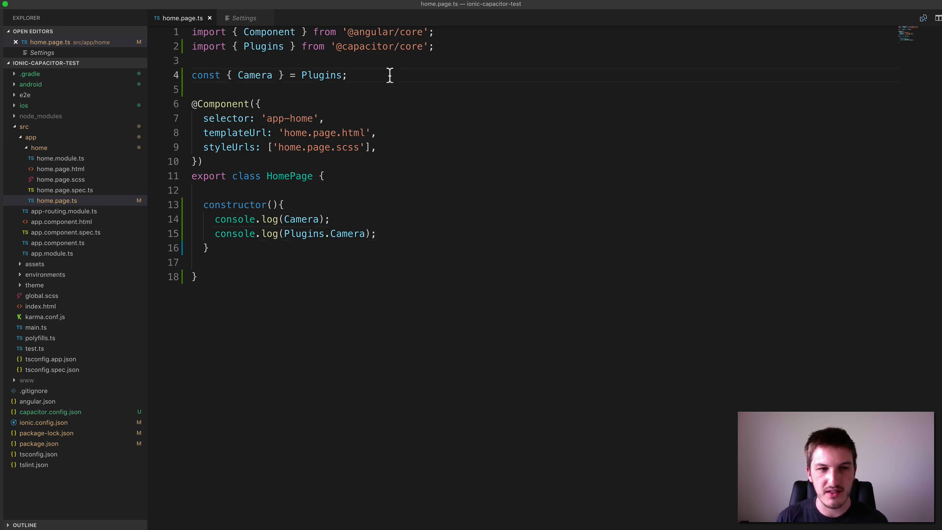
Step: Declare const Camera = Plugins.Camera on a new line and position after Camera in the destructuring
{"action": "type", "text": "const Ca"}
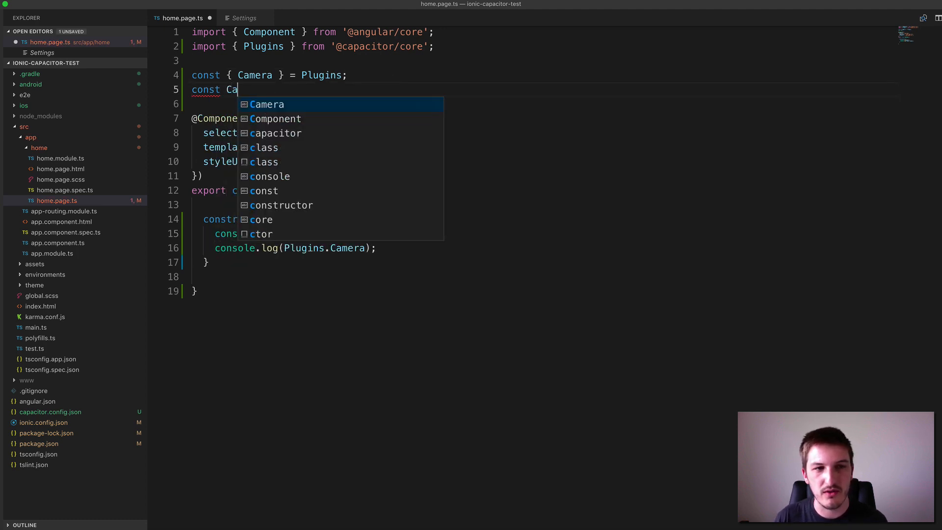
{"action": "type", "text": "mera ="}
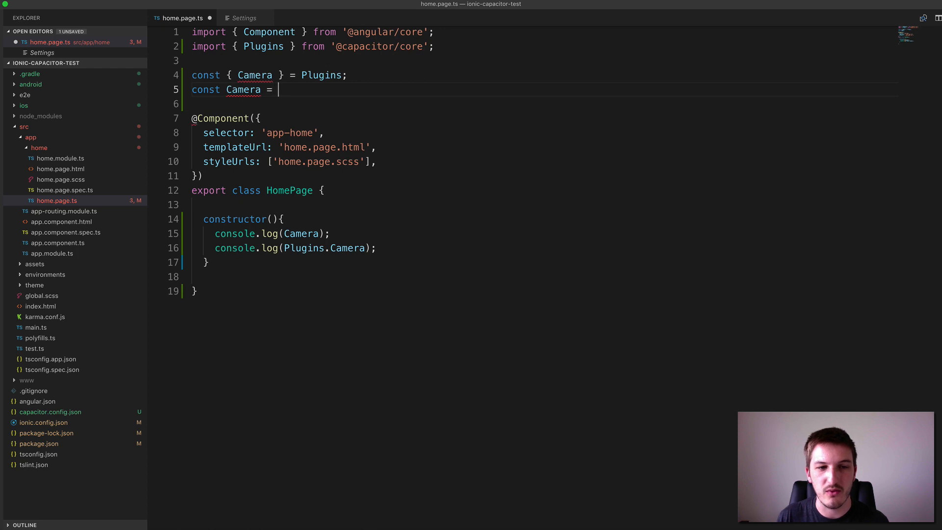
{"action": "type", "text": "Plugins.Camera;"}
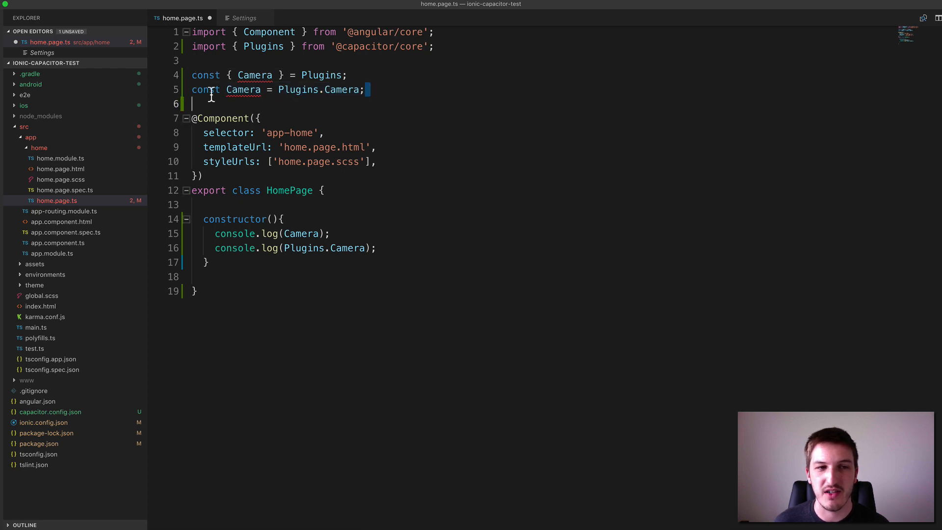
{"action": "left_click", "coordinate": [269, 74]}
{"action": "type", "text": ", "}
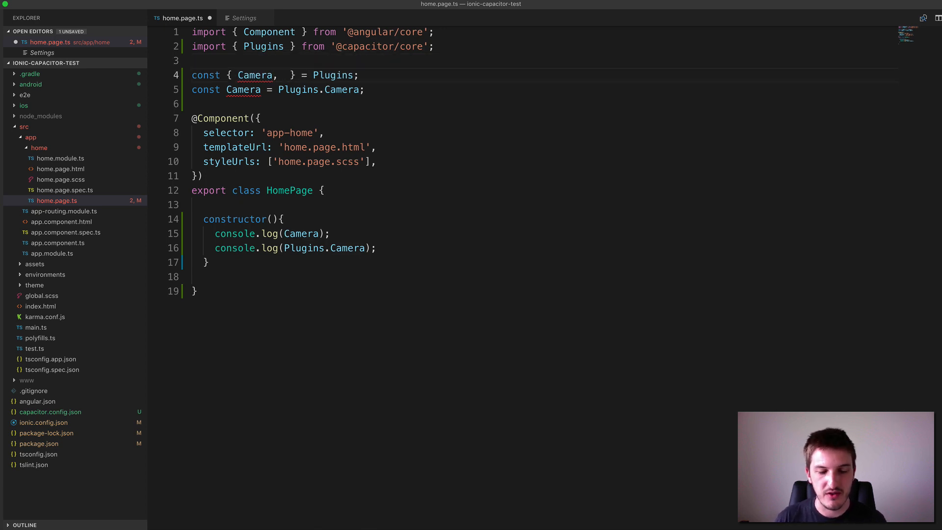
Step: Add SplashScreen and StatusBar to the destructuring from Plugins alongside Camera
{"action": "type", "text": "SplashScreen,"}
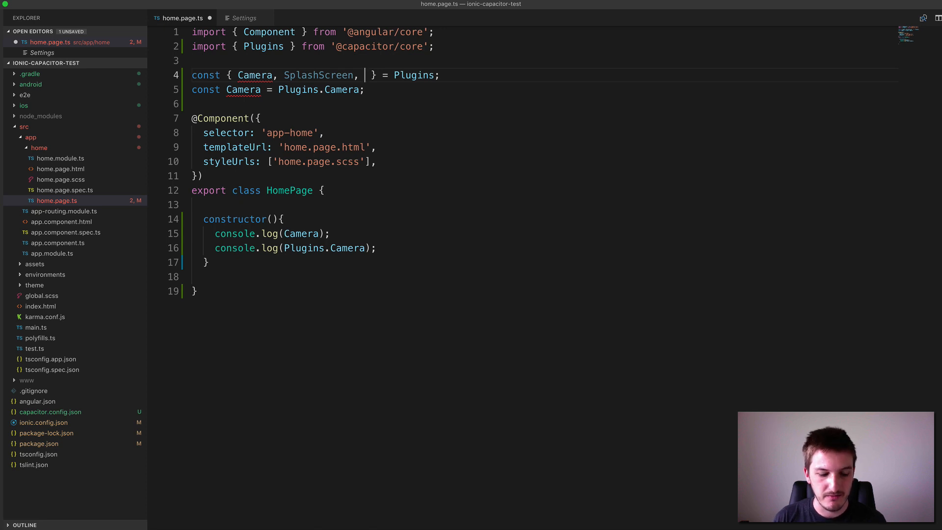
{"action": "type", "text": "StatusBar"}
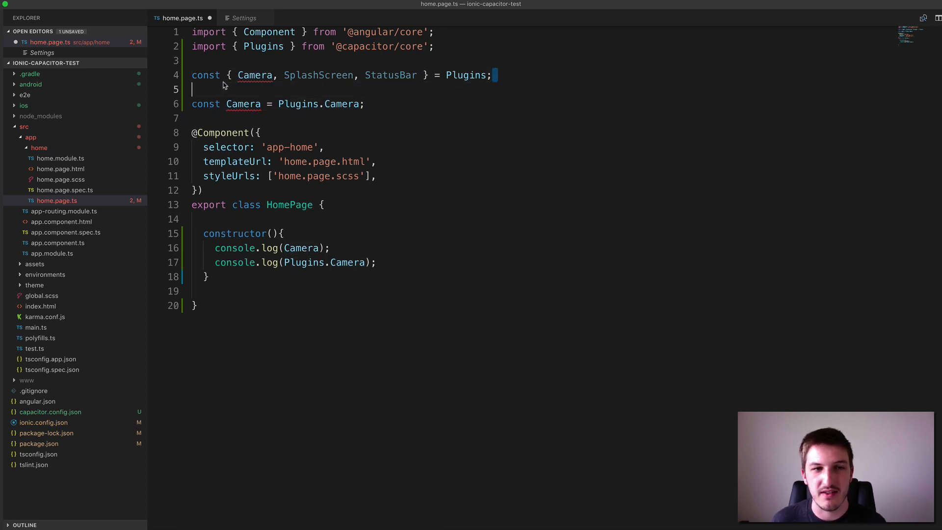
Step: Write the equivalent const SplashScreen = Plugins.SplashScreen and StatusBar = Plugins.StatusBar lines
{"action": "type", "text": "cons"}
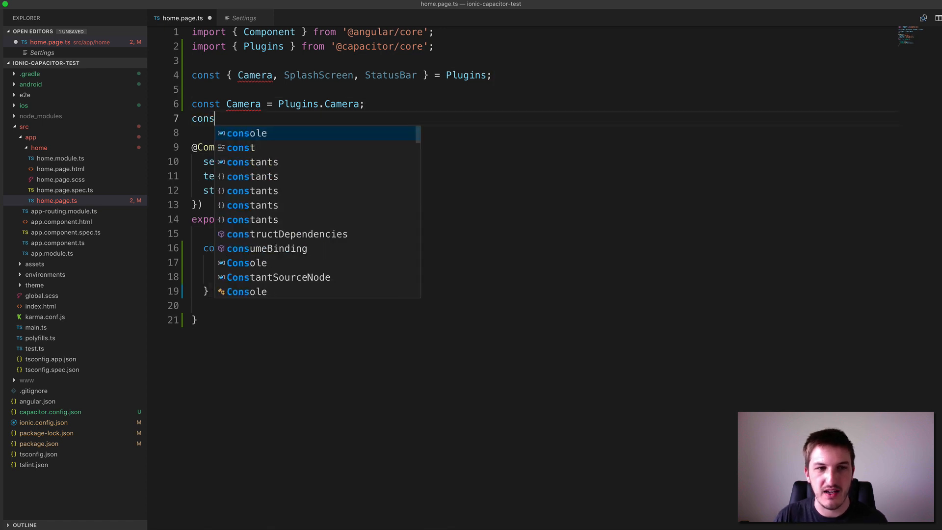
{"action": "type", "text": "SplashS"}
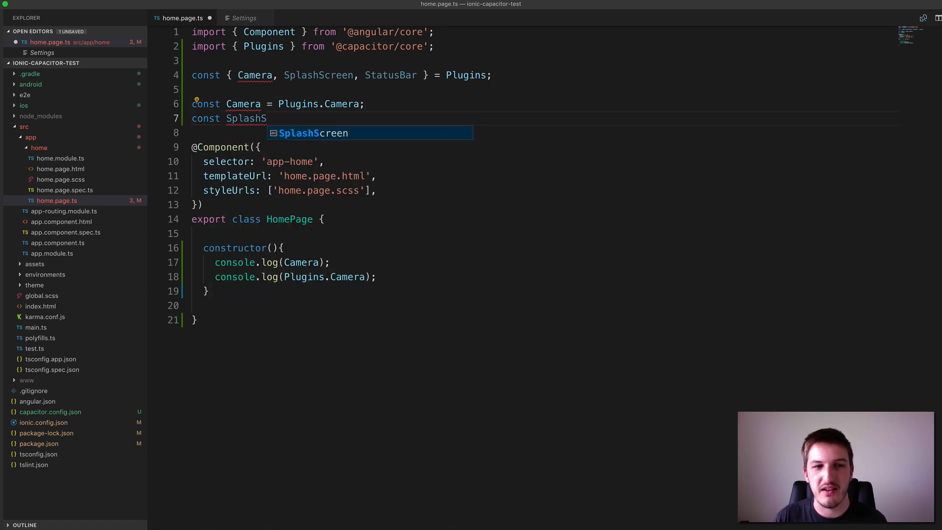
{"action": "type", "text": "creen ="}
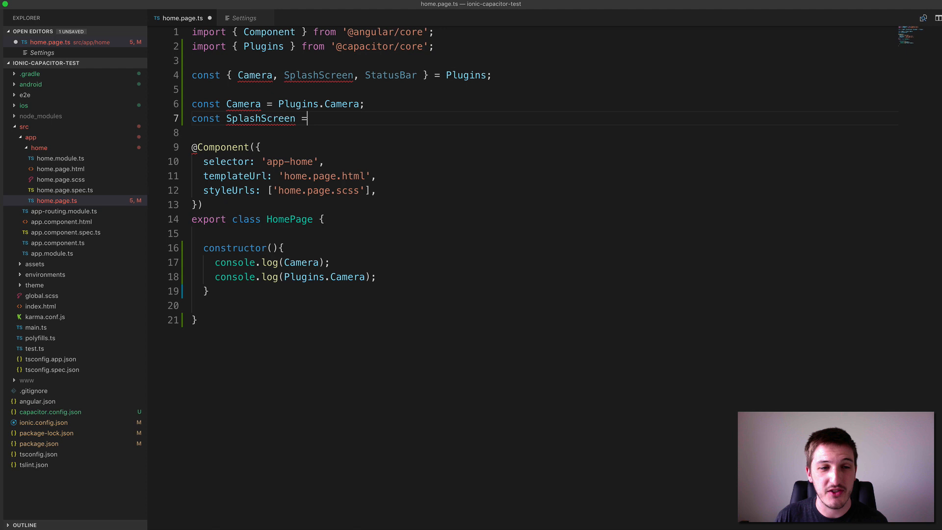
{"action": "type", "text": "Plugins.SplashScreen;"}
{"action": "type", "text": "const"}
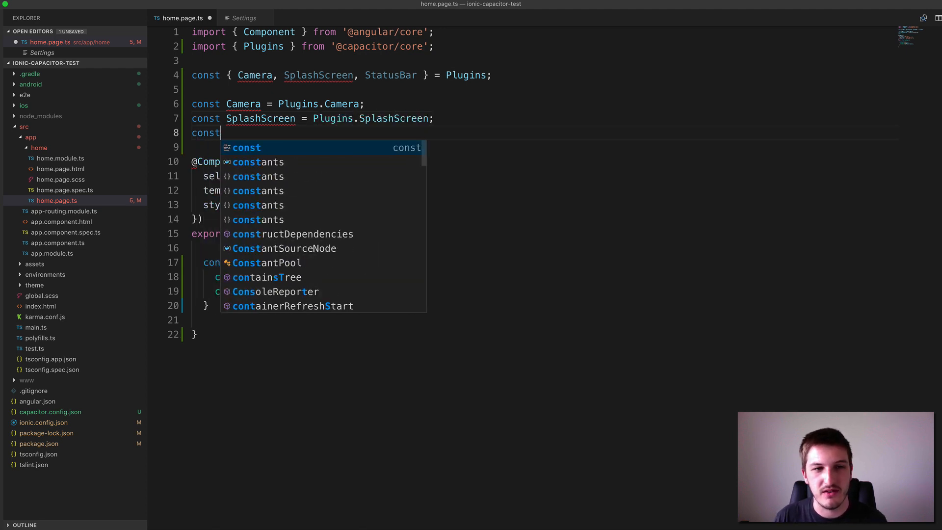
{"action": "type", "text": "StatusBar = Plu"}
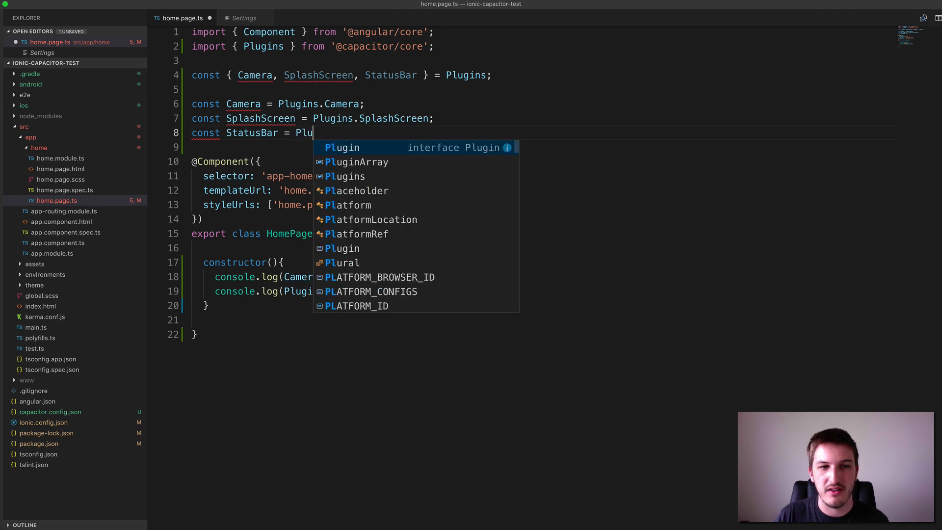
{"action": "type", "text": "gins.StatusBar;"}
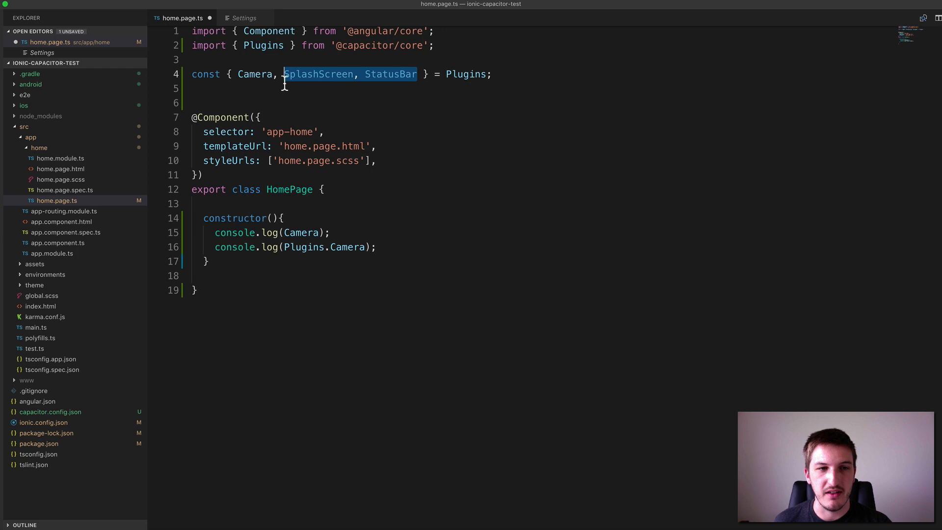
Step: Remove the Plugins lines and add a private myData property with content 'hello' and rating 4
{"action": "key", "text": "Delete"}
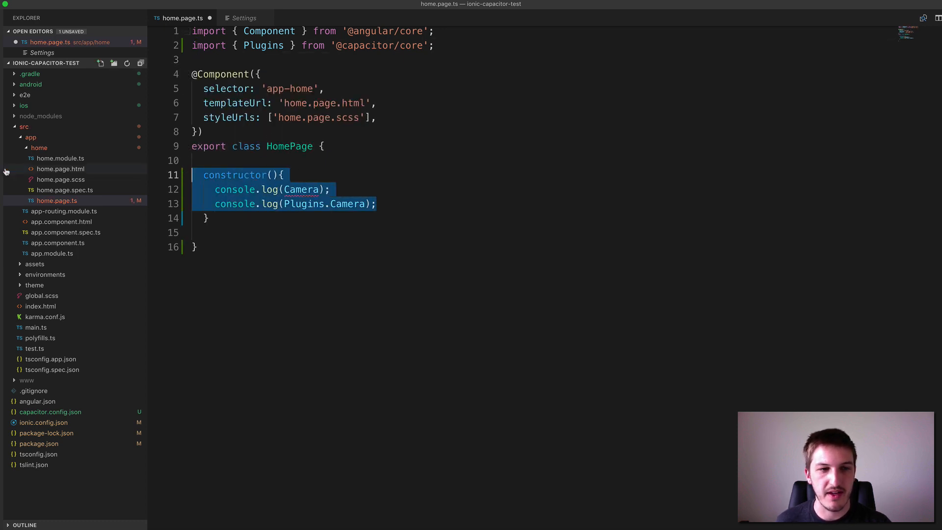
{"action": "key", "text": "Delete"}
{"action": "type", "text": "constructor(){"}
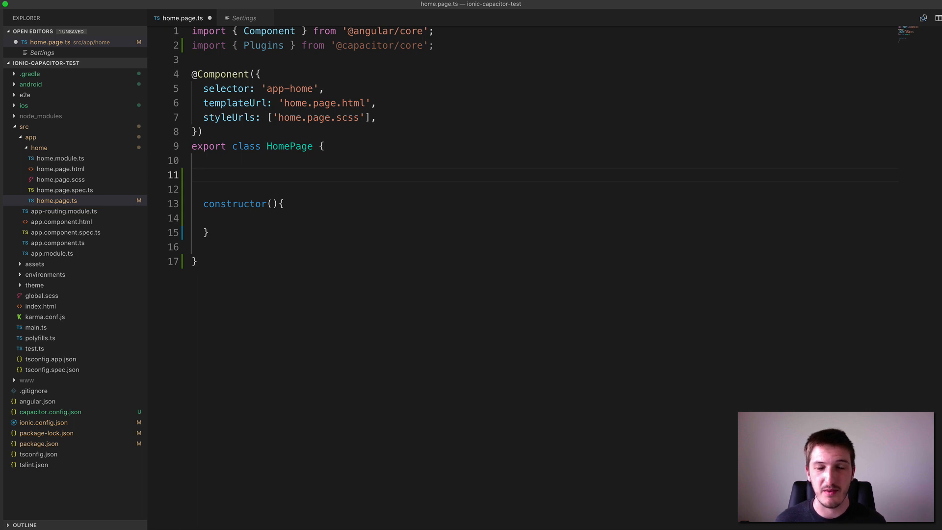
{"action": "left_click", "coordinate": [203, 174]}
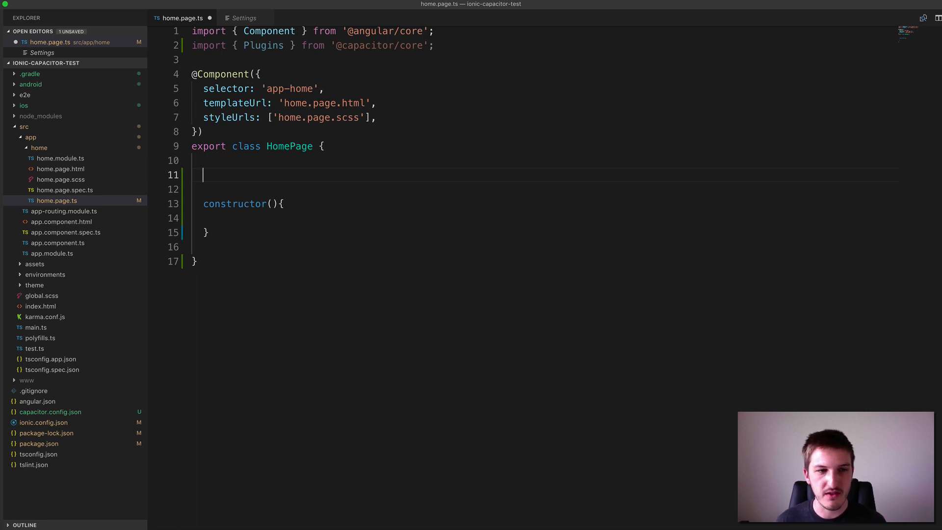
{"action": "type", "text": "private"}
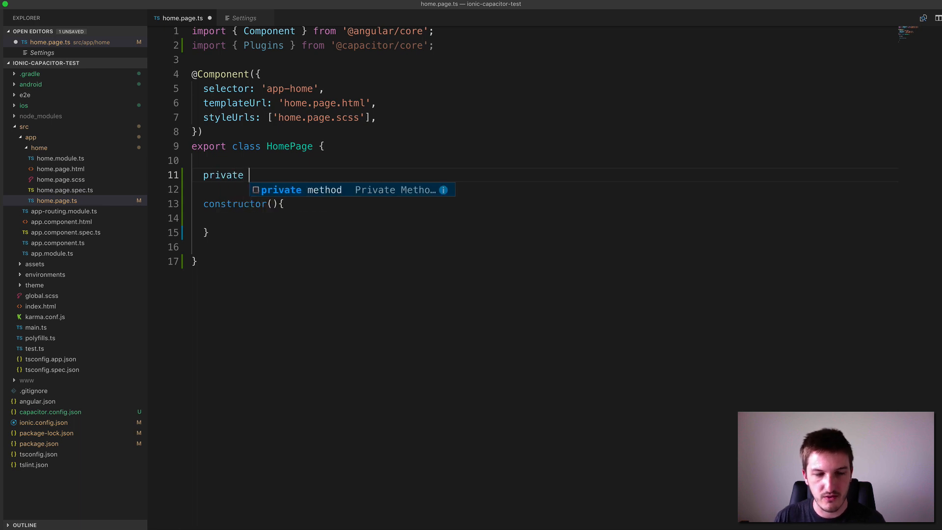
{"action": "type", "text": "myData"}
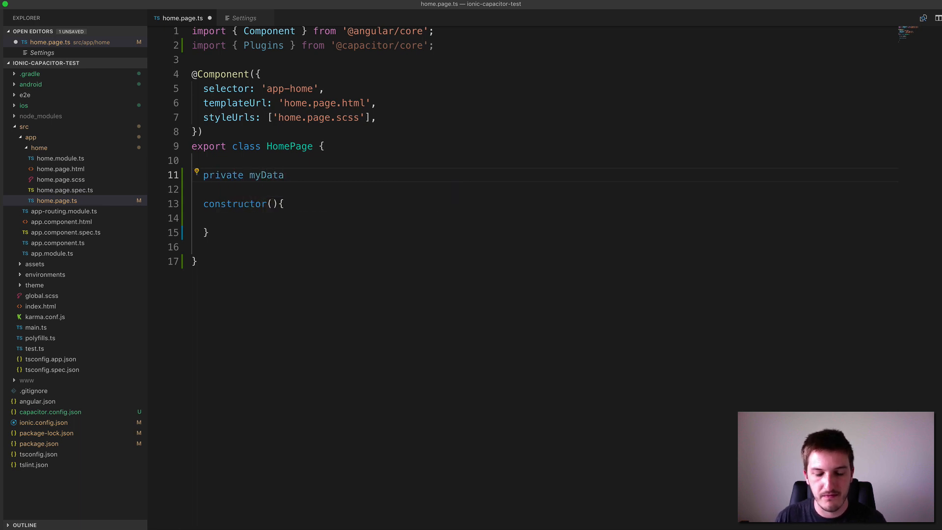
{"action": "type", "text": "= {"}
{"action": "type", "text": "content:"}
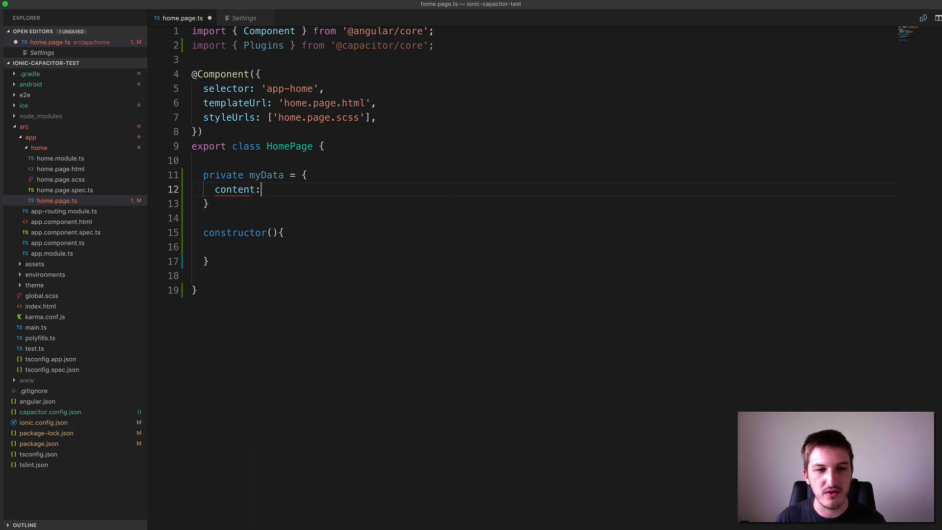
{"action": "type", "text": "''"}
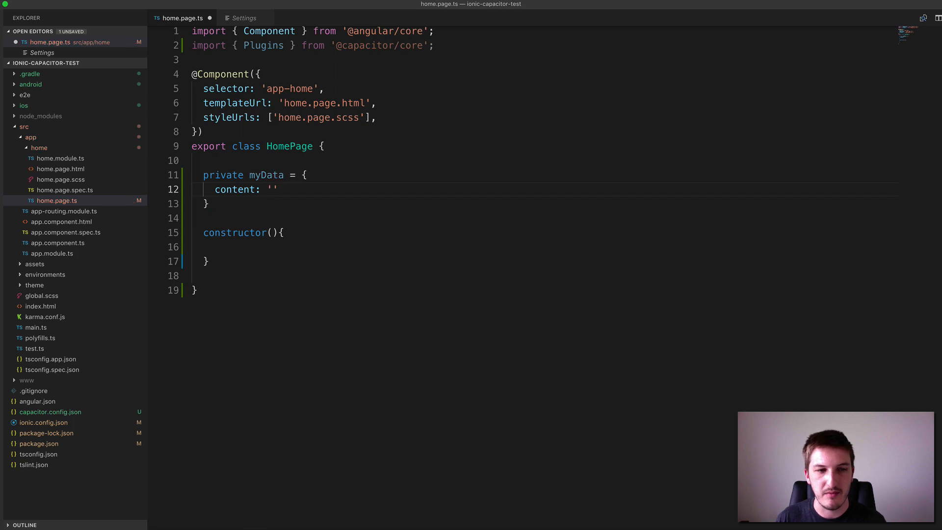
{"action": "type", "text": "hello"}
{"action": "type", "text": "rating: 4"}
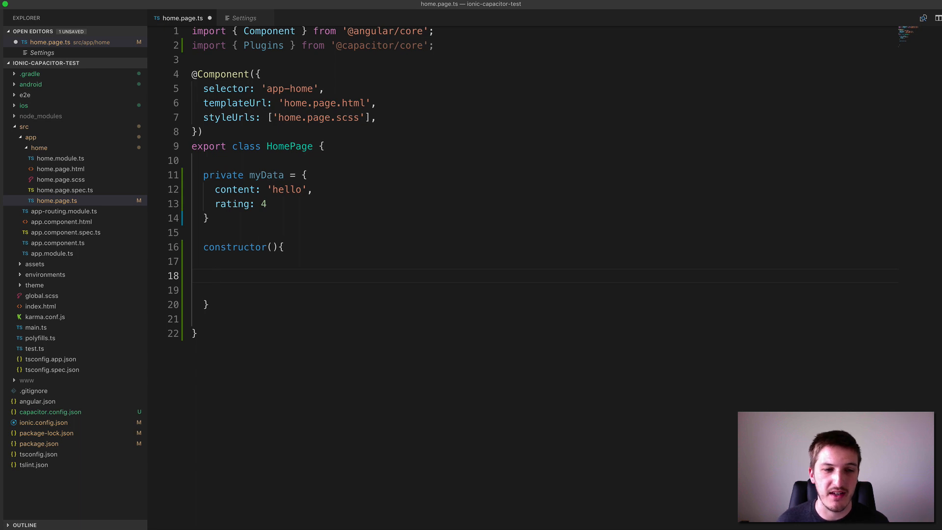
Step: In the constructor destructure content and rating from this.myData and console.log both
{"action": "type", "text": "let {"}
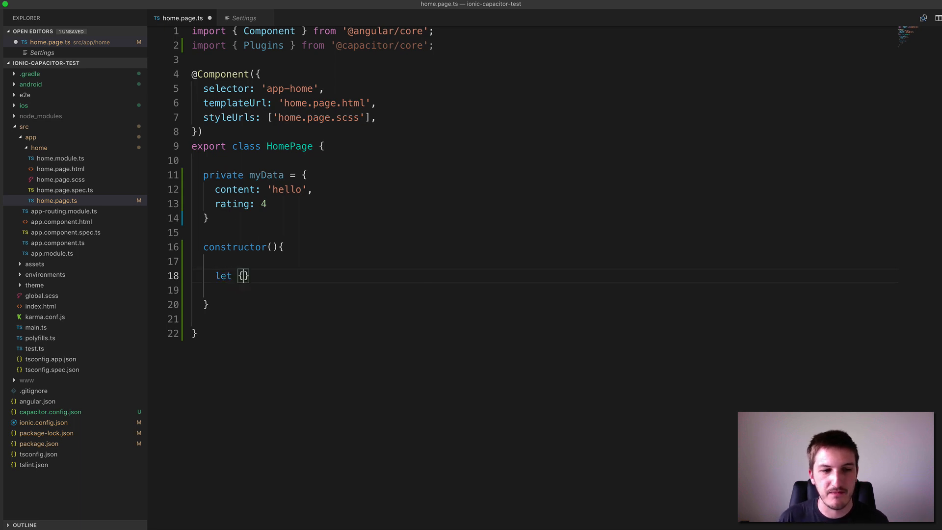
{"action": "type", "text": "\" \""}
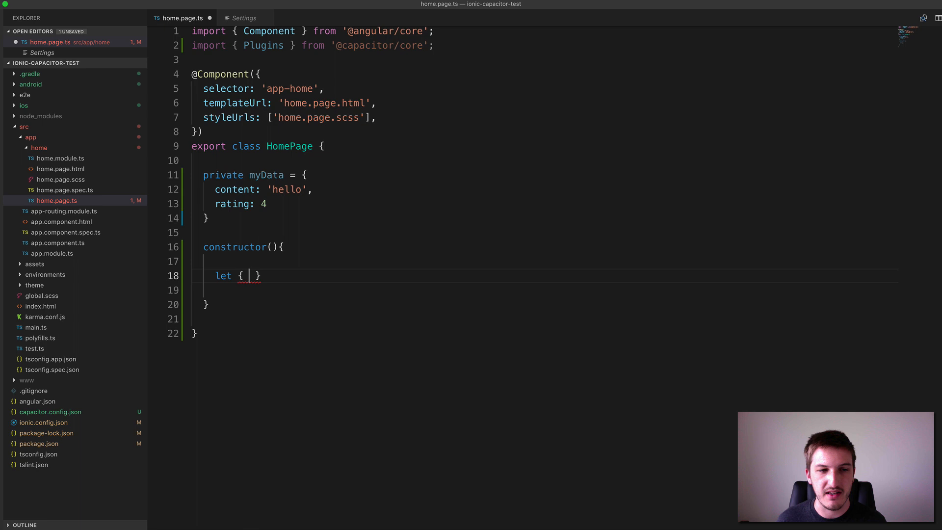
{"action": "type", "text": "content, rating"}
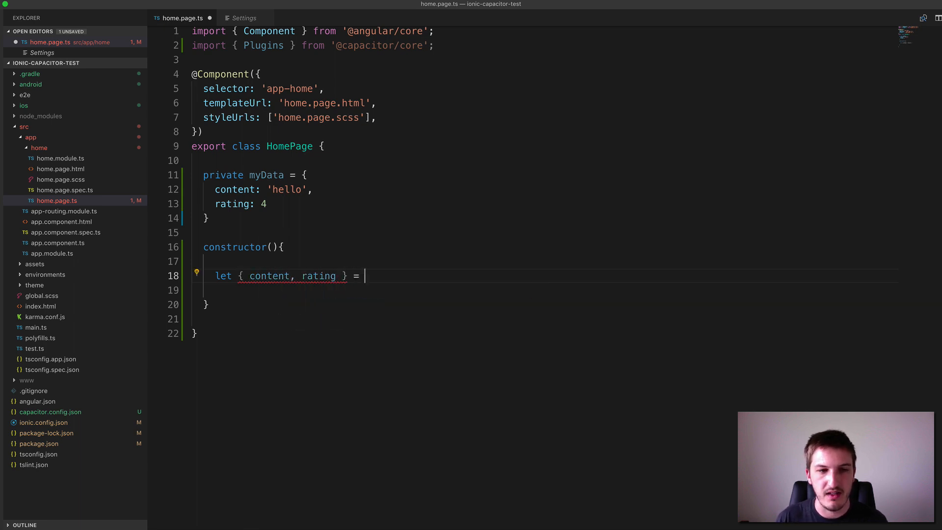
{"action": "type", "text": "myData;"}
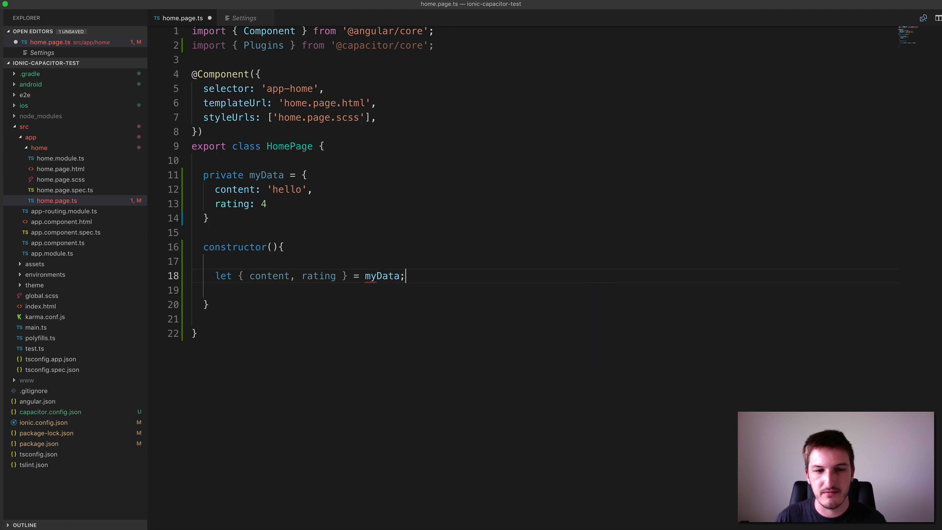
{"action": "type", "text": "console"}
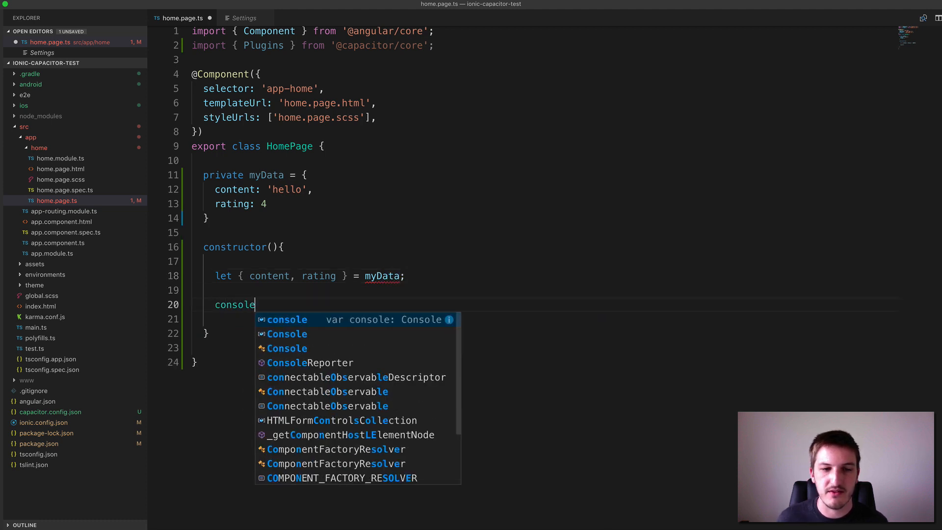
{"action": "type", "text": "this."}
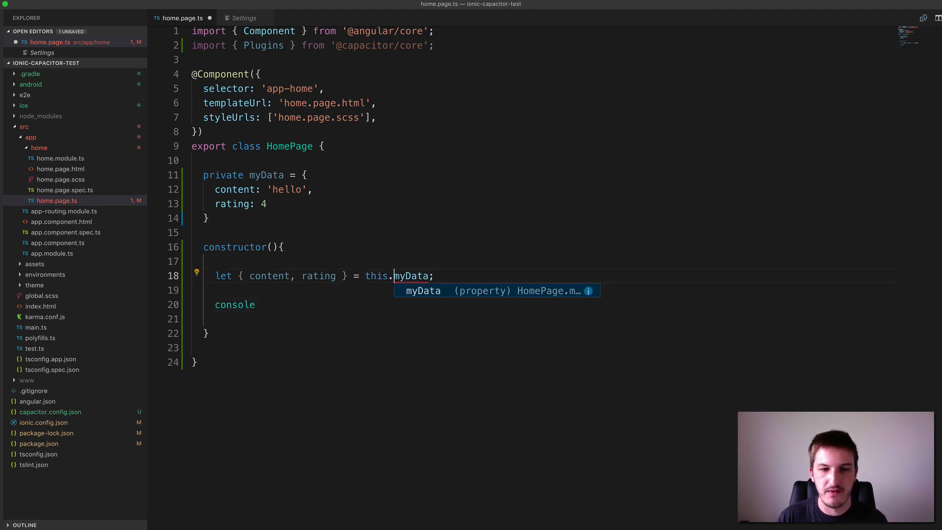
{"action": "type", "text": "."}
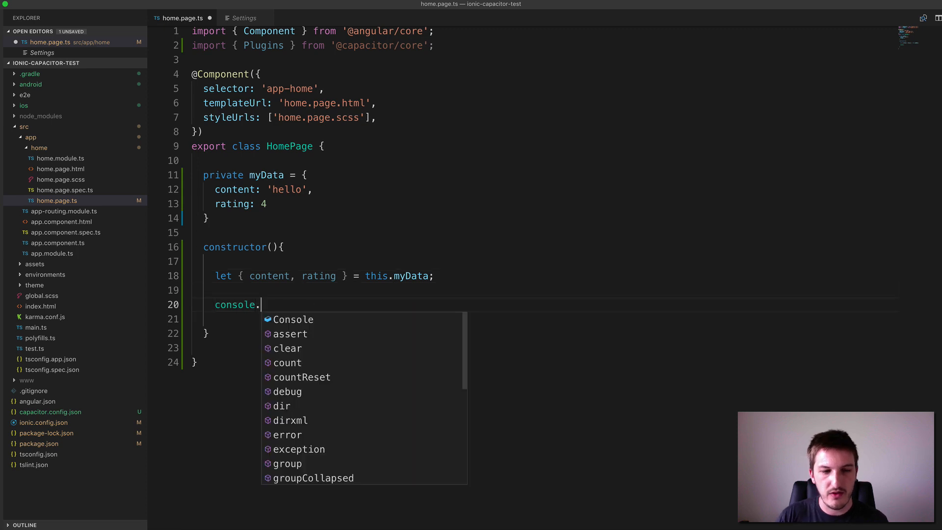
{"action": "type", "text": "log(content"}
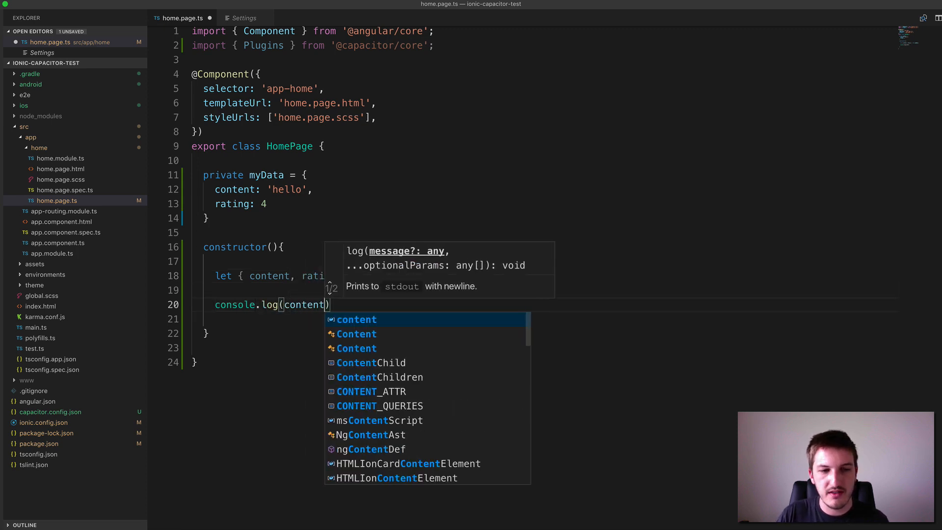
{"action": "type", "text": "console.l"}
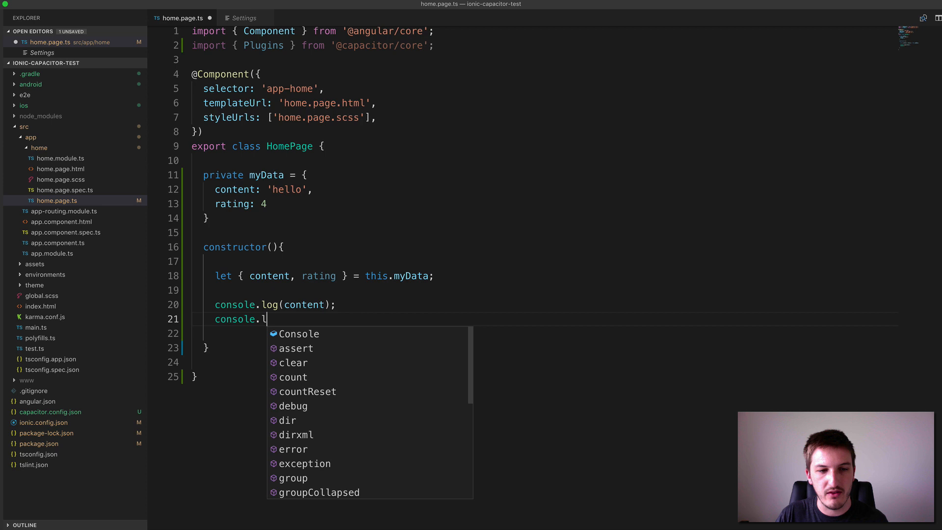
{"action": "type", "text": "og(rating);"}
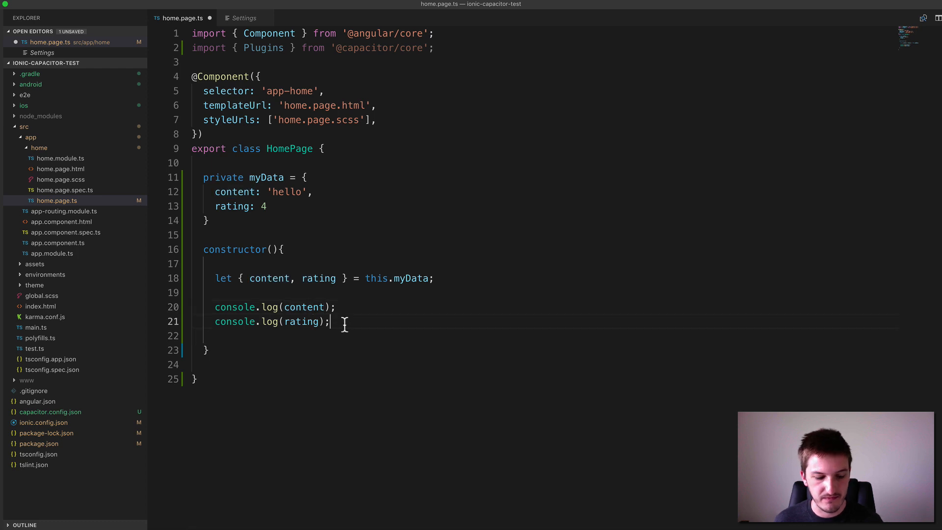
{"action": "key", "text": "Cmd+Tab"}
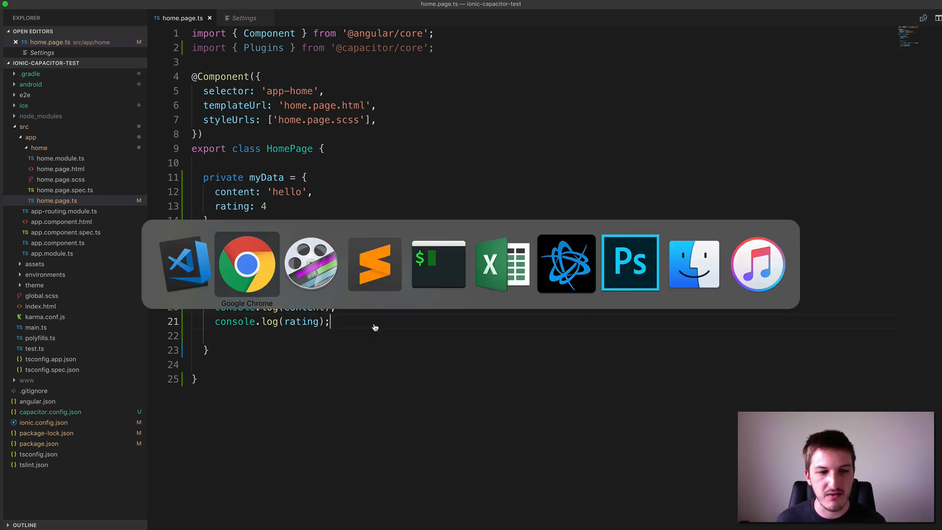
{"action": "left_click", "coordinate": [246, 263]}
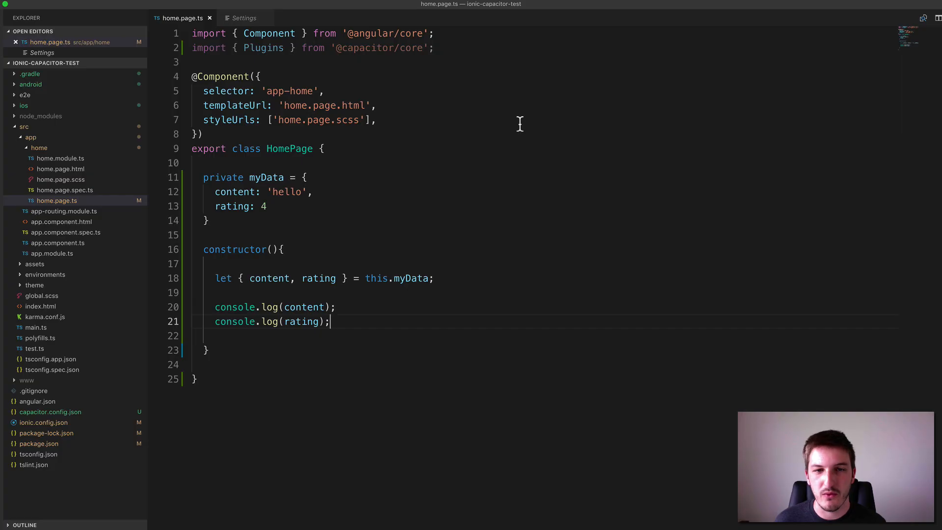
{"action": "mouse_move", "coordinate": [308, 294]}
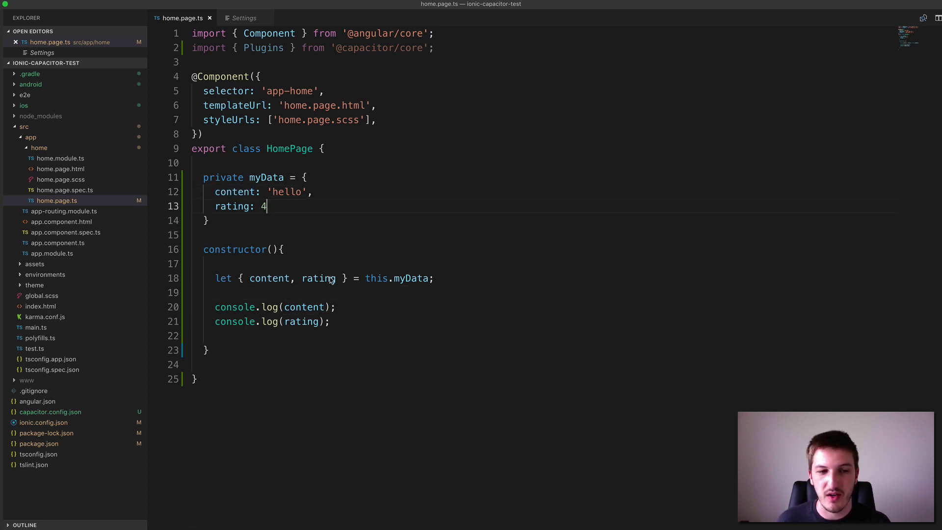
Step: Re-add rating to the destructuring braces and start a line below it
{"action": "key", "text": "Backspace"}
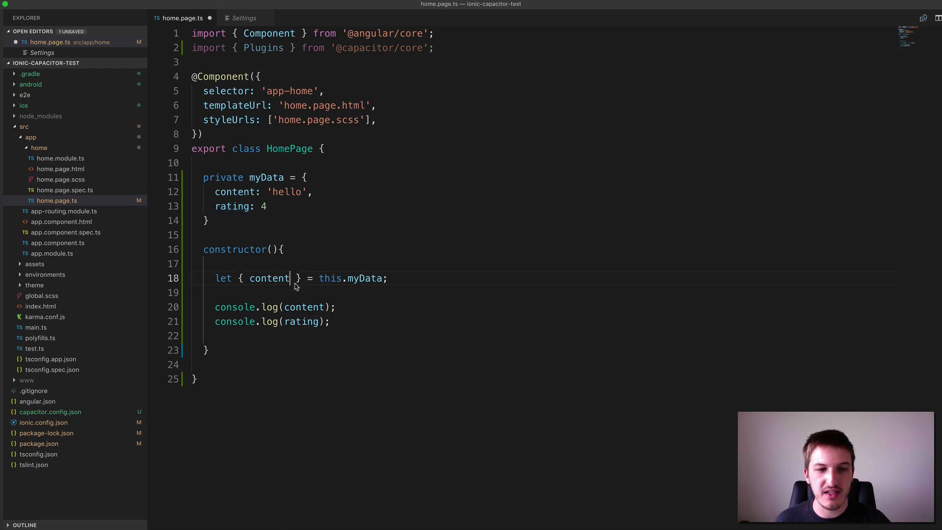
{"action": "type", "text": ", rating"}
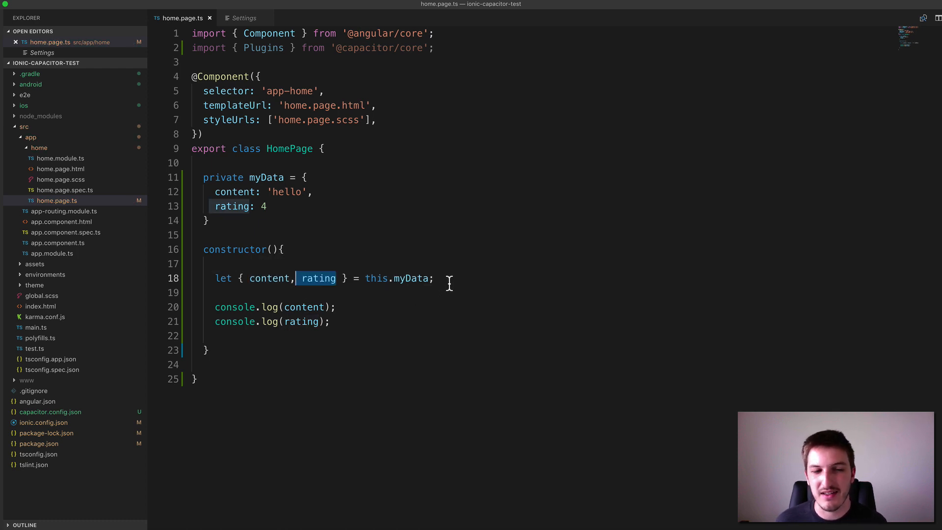
{"action": "key", "text": "Enter"}
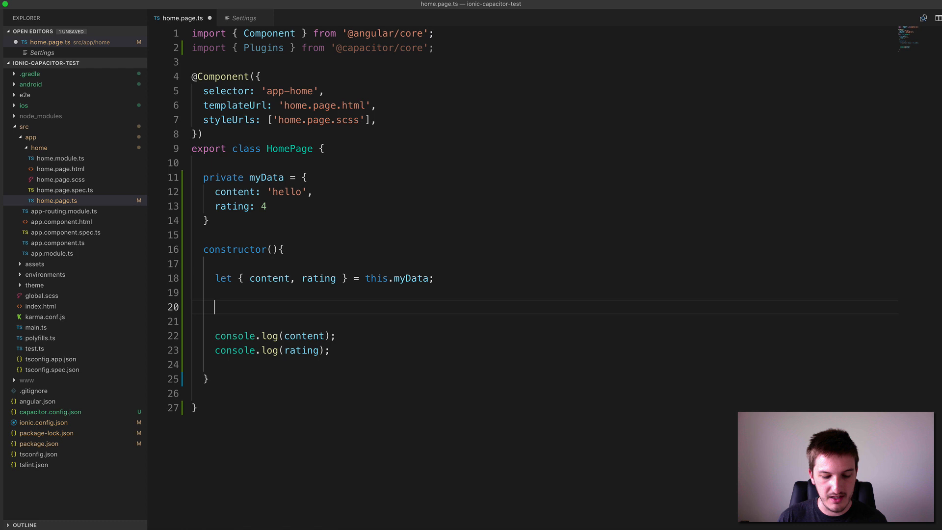
Step: Write the manual equivalents let content = this.myData.content and rating = this.myData.rating
{"action": "type", "text": "let content = this"}
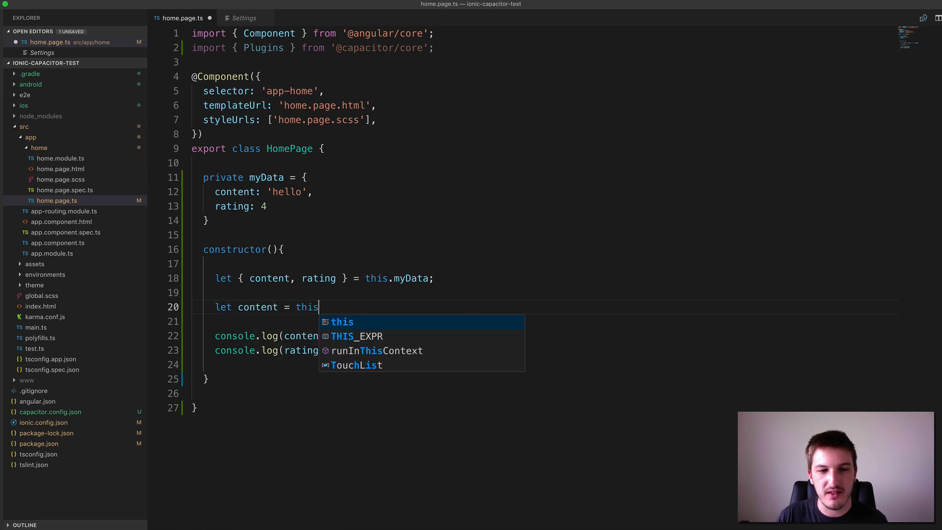
{"action": "type", "text": ".myData.cont"}
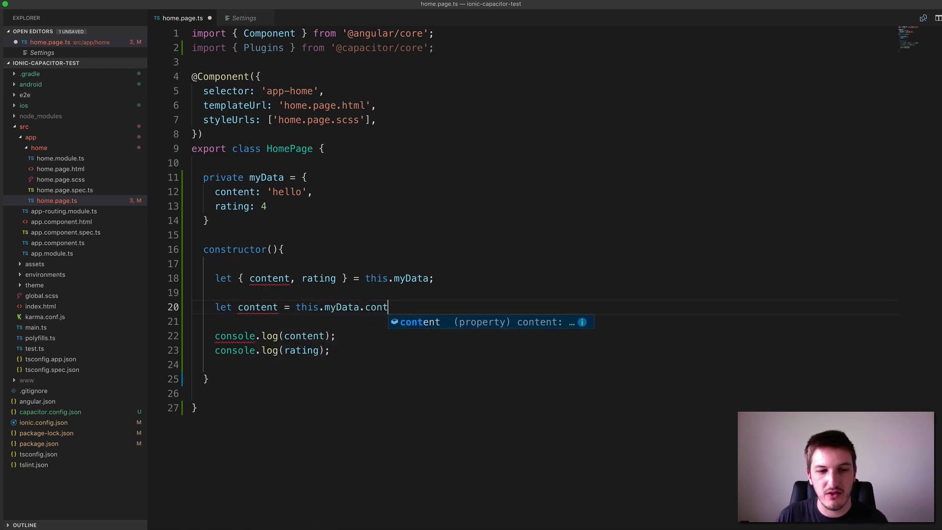
{"action": "type", "text": "ent;"}
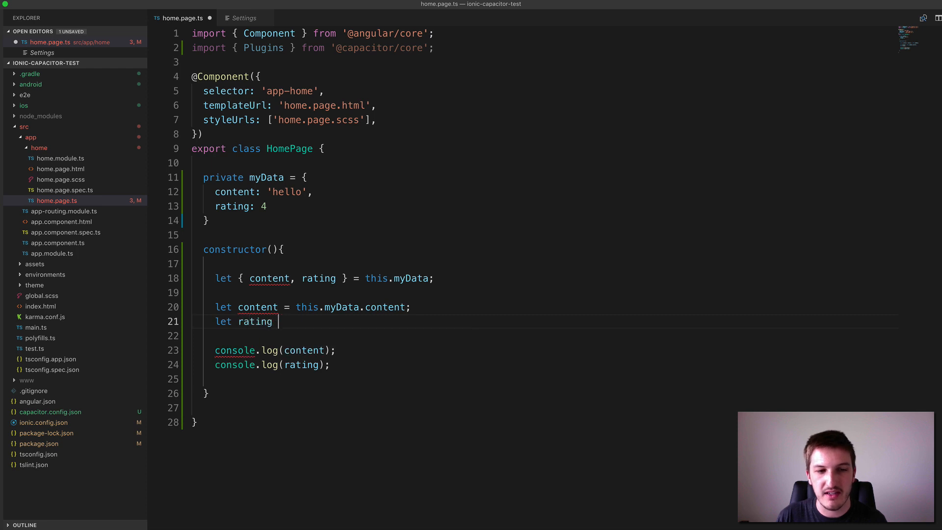
{"action": "type", "text": "= this.myData.rat"}
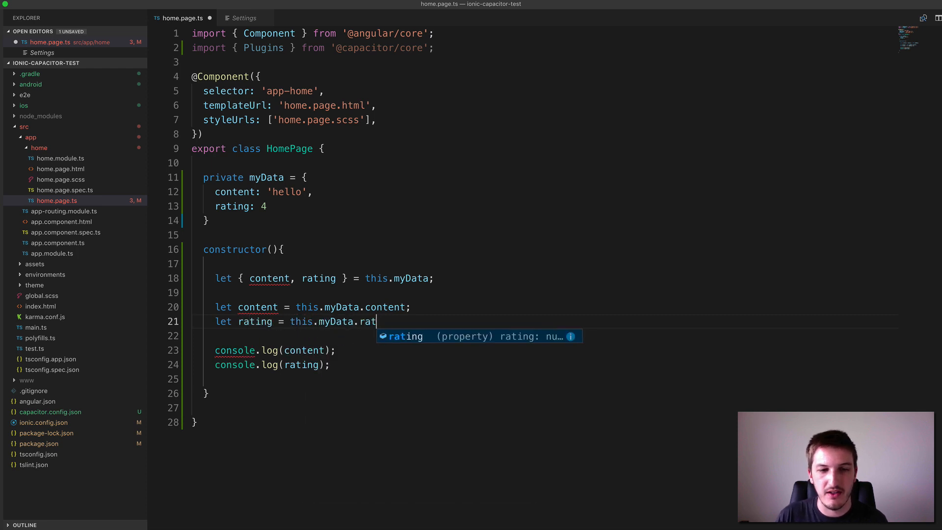
{"action": "key", "text": "Tab"}
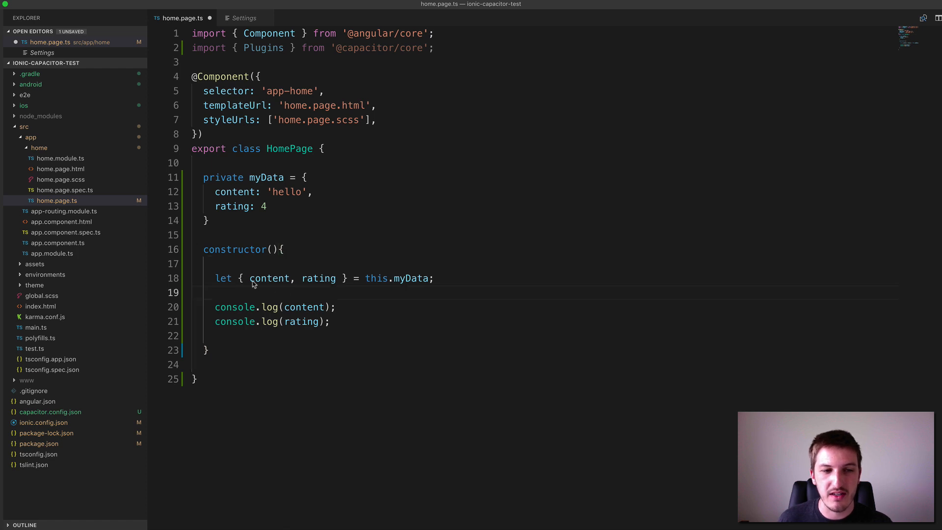
{"action": "mouse_move", "coordinate": [268, 284]}
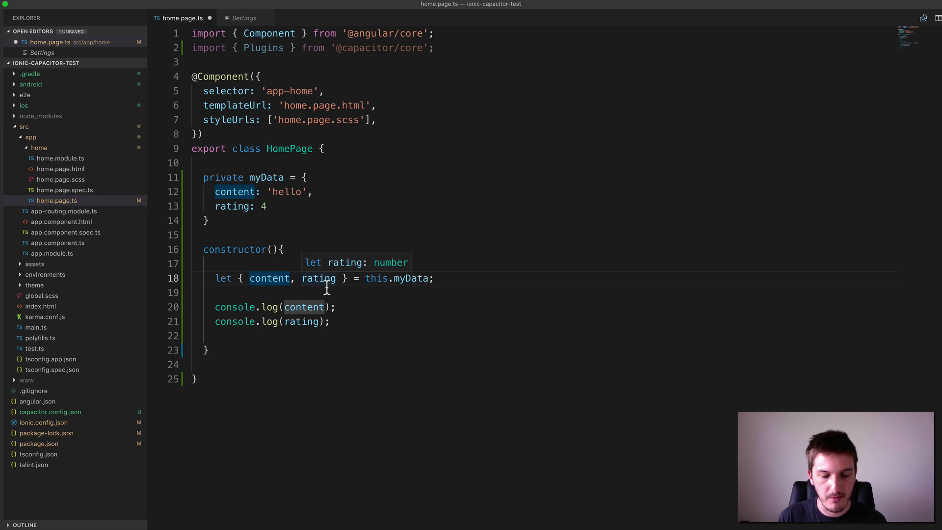
Step: Rewrite the destructuring as { content: message, rating: score }
{"action": "type", "text": "message:"}
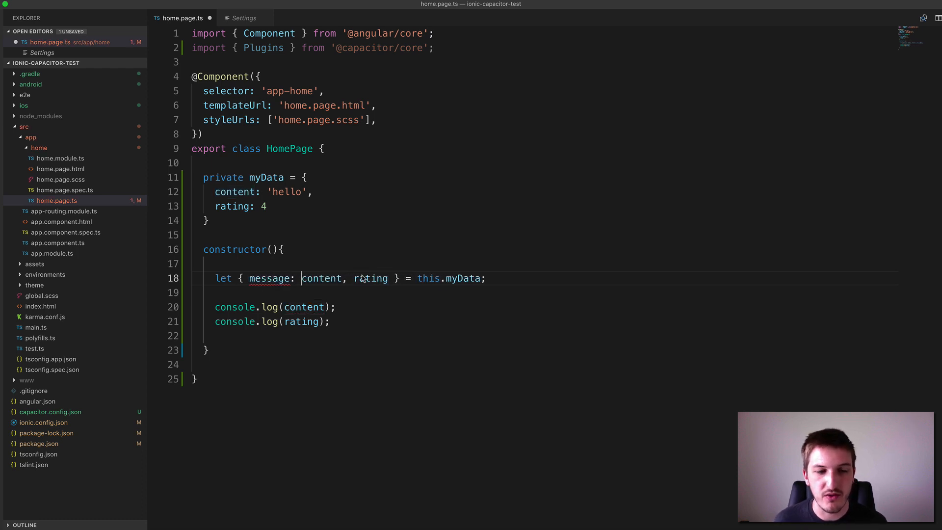
{"action": "double_click", "coordinate": [272, 278]}
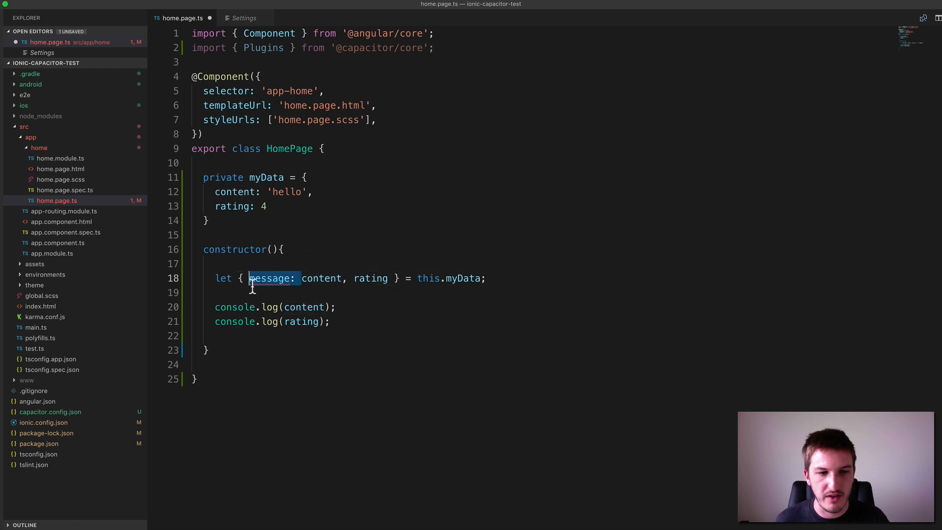
{"action": "type", "text": "content:"}
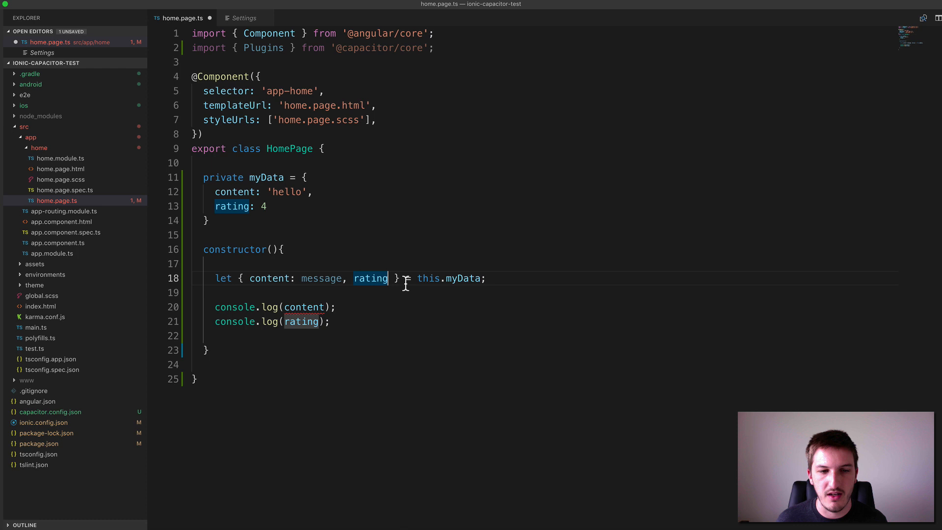
{"action": "type", "text": ":"}
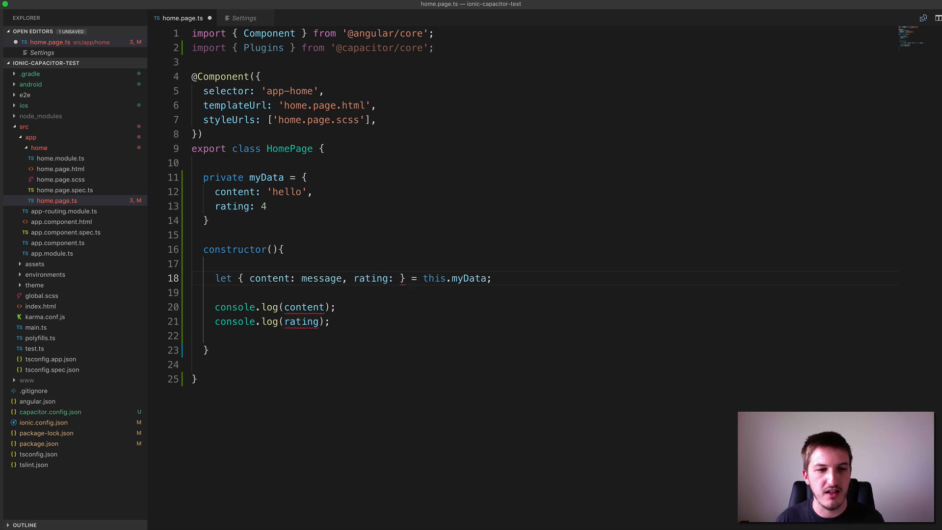
{"action": "type", "text": "score"}
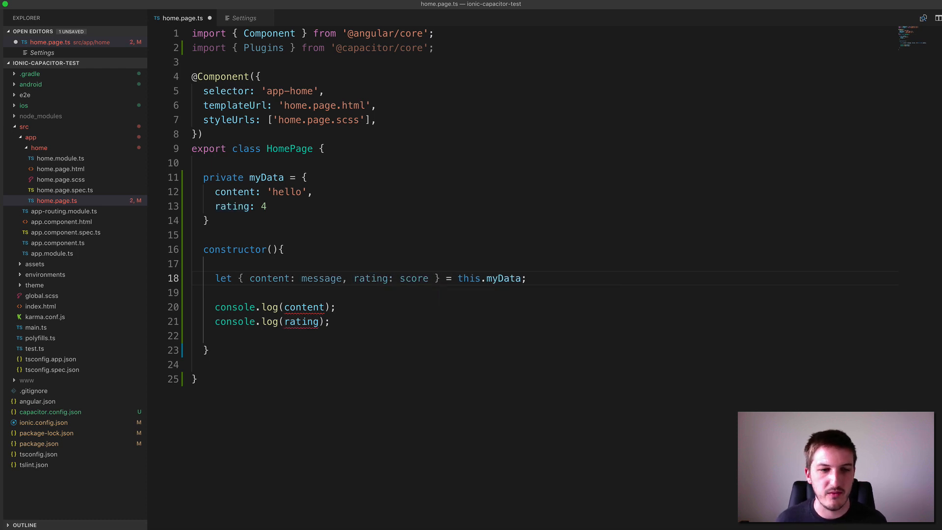
Step: Log score instead of rating and switch to Chrome to see hello and 4 in the console
{"action": "double_click", "coordinate": [305, 307]}
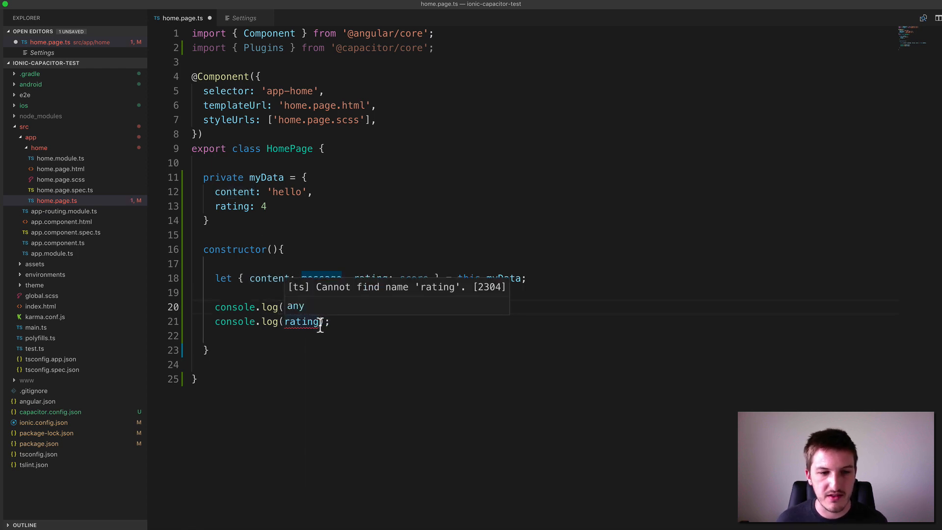
{"action": "type", "text": "score"}
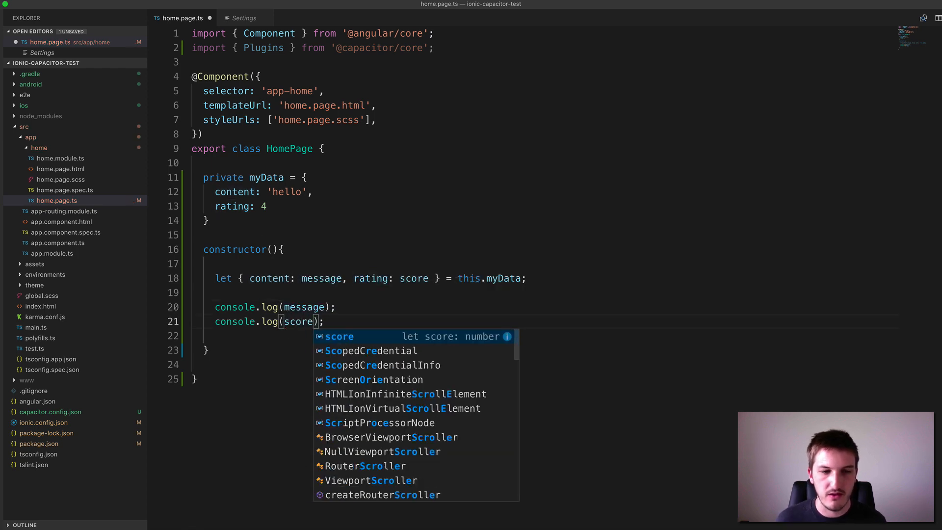
{"action": "key", "text": "cmd+tab"}
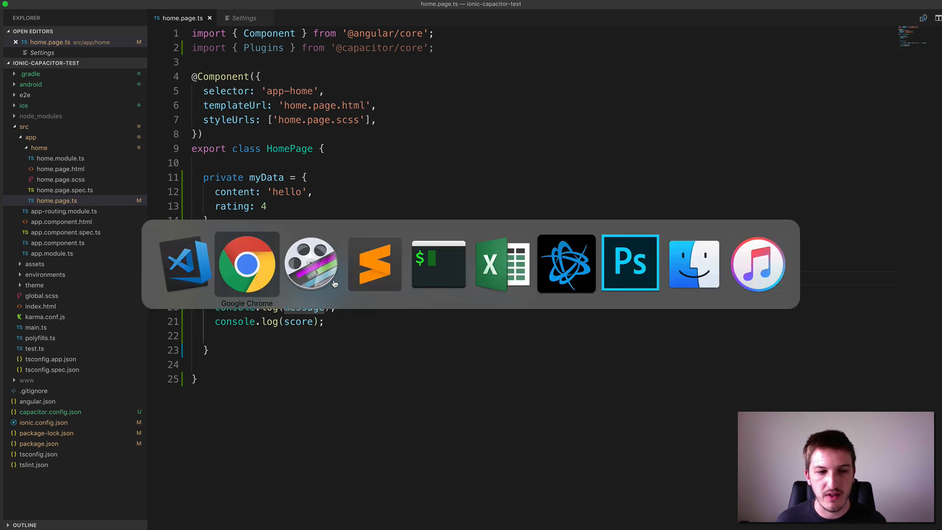
{"action": "left_click", "coordinate": [246, 263]}
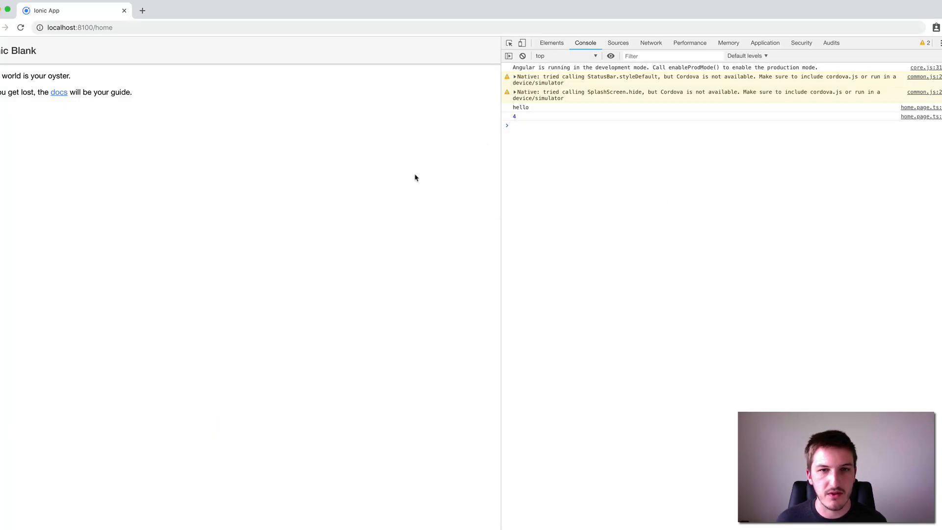
{"action": "mouse_move", "coordinate": [553, 118]}
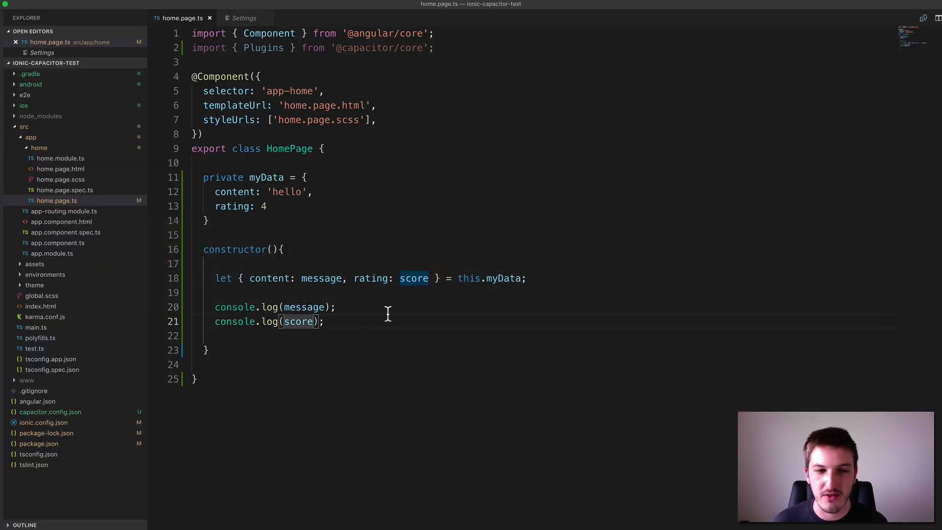
{"action": "mouse_move", "coordinate": [341, 278]}
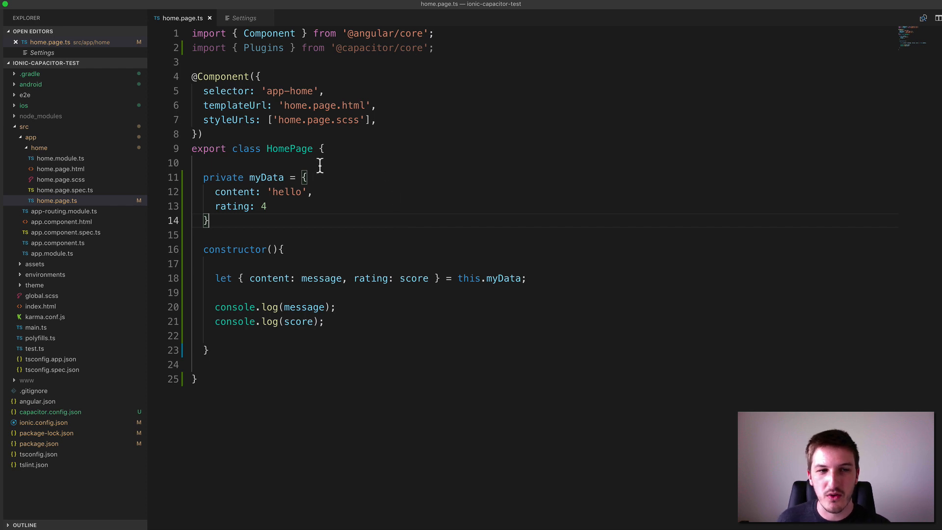
{"action": "mouse_move", "coordinate": [227, 288]}
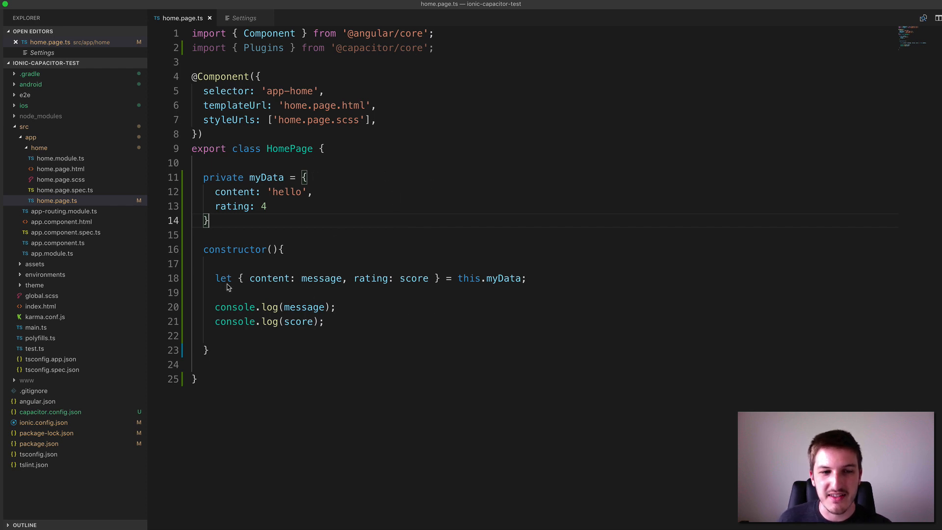
{"action": "left_click_drag", "start_coordinate": [228, 278], "coordinate": [429, 278]}
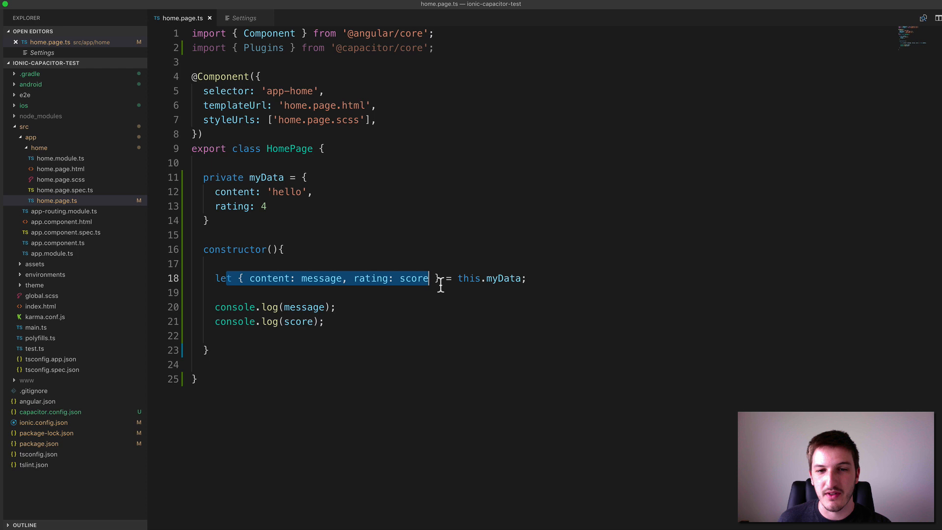
{"action": "mouse_move", "coordinate": [565, 278]}
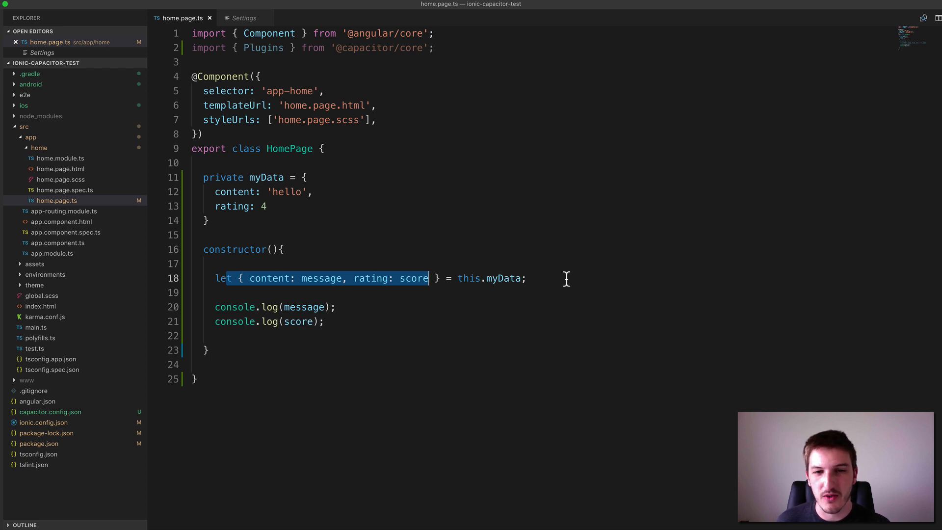
{"action": "mouse_move", "coordinate": [558, 292]}
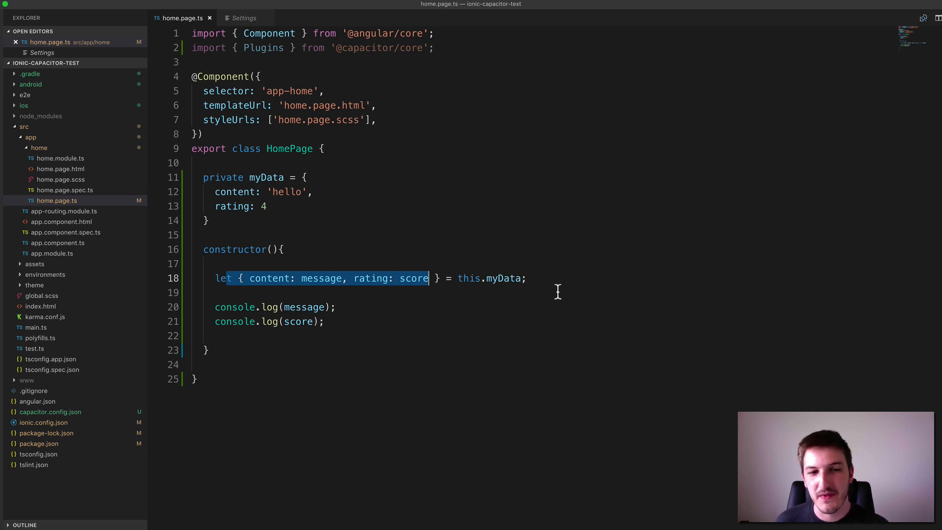
{"action": "mouse_move", "coordinate": [496, 287]}
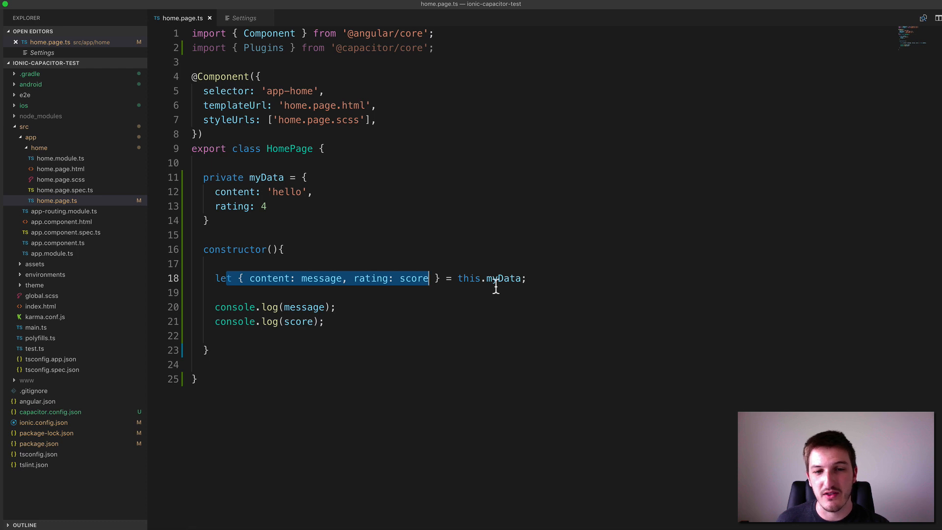
{"action": "mouse_move", "coordinate": [454, 271]}
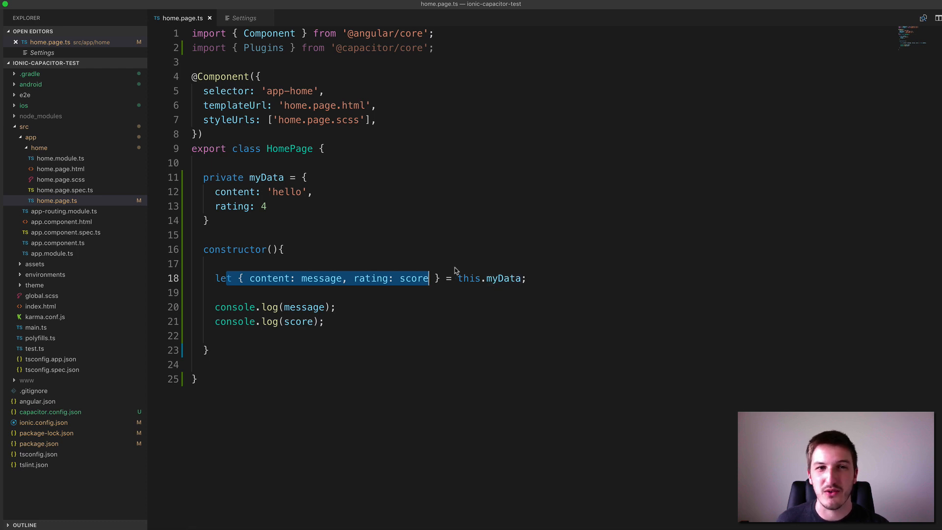